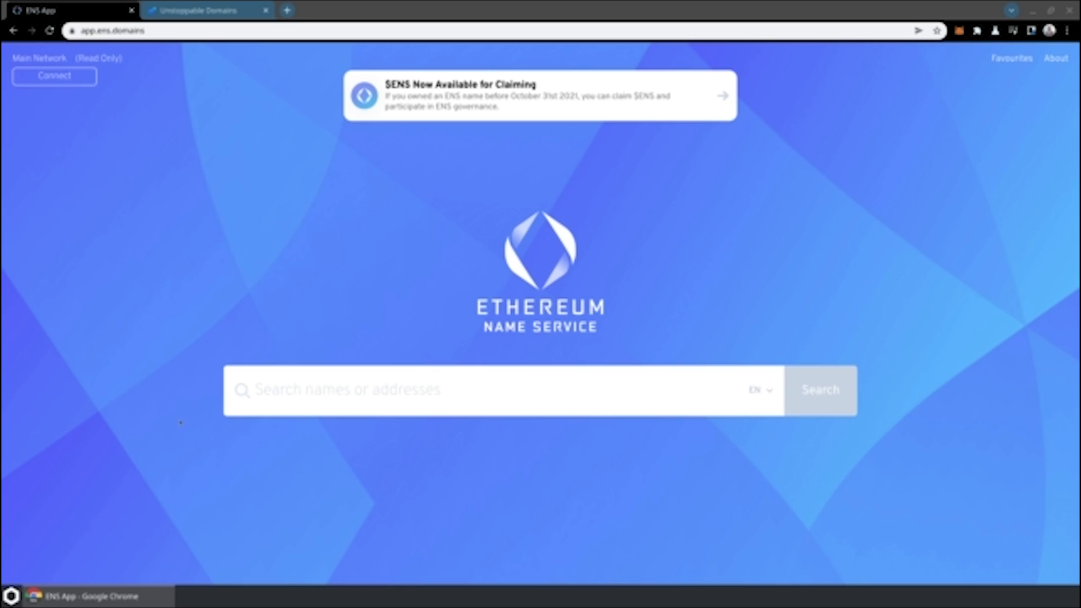
{"action": "mouse_move", "coordinate": [71, 431]}
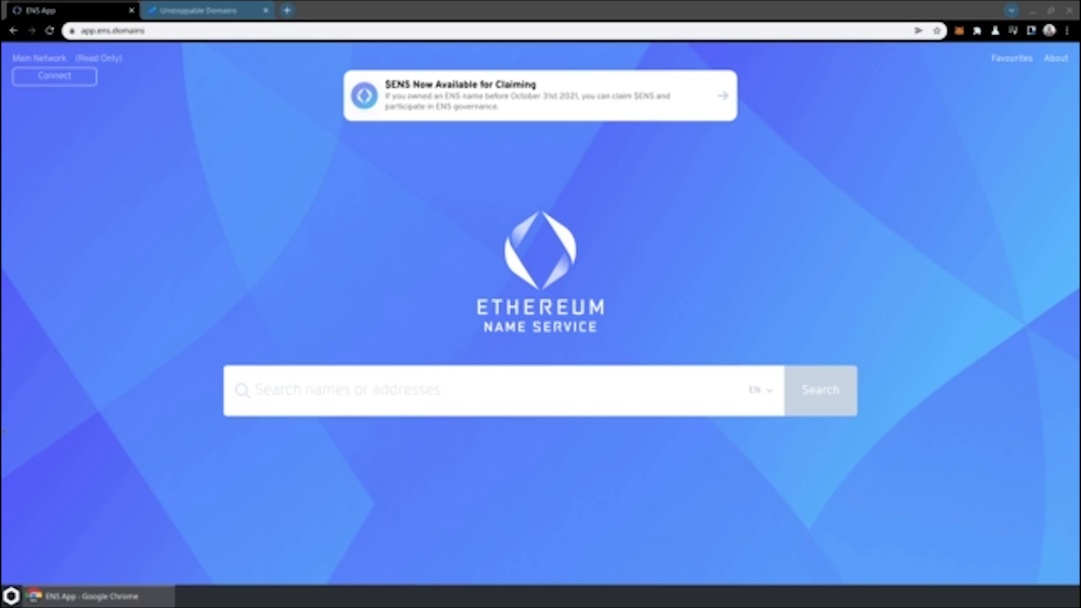
- Connect the wallet so the ENS App runs on the Rinkeby network
{"action": "left_click", "coordinate": [54, 76]}
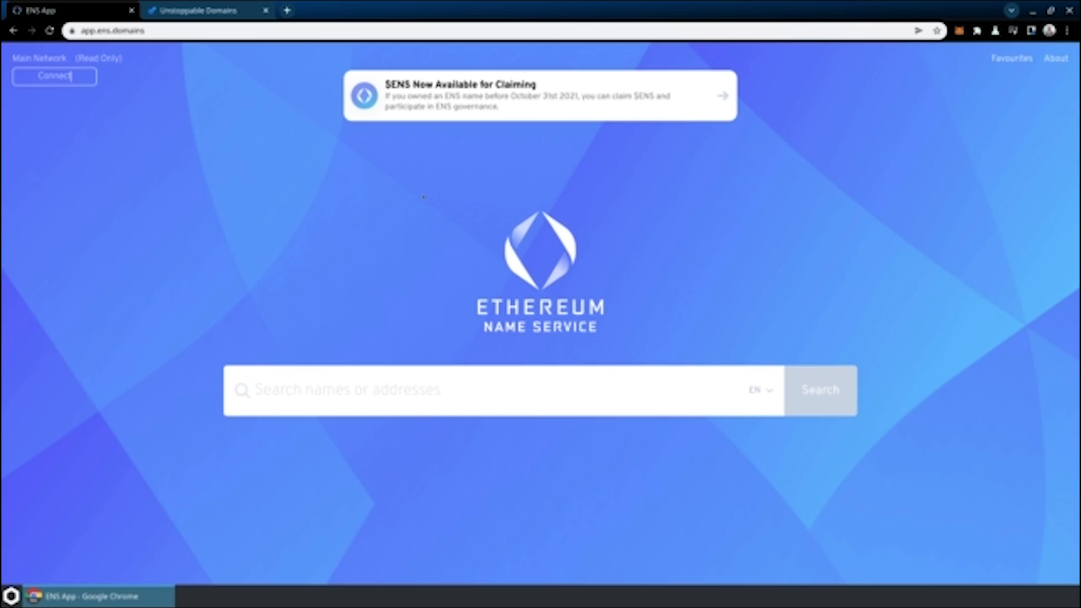
{"action": "left_click", "coordinate": [54, 76]}
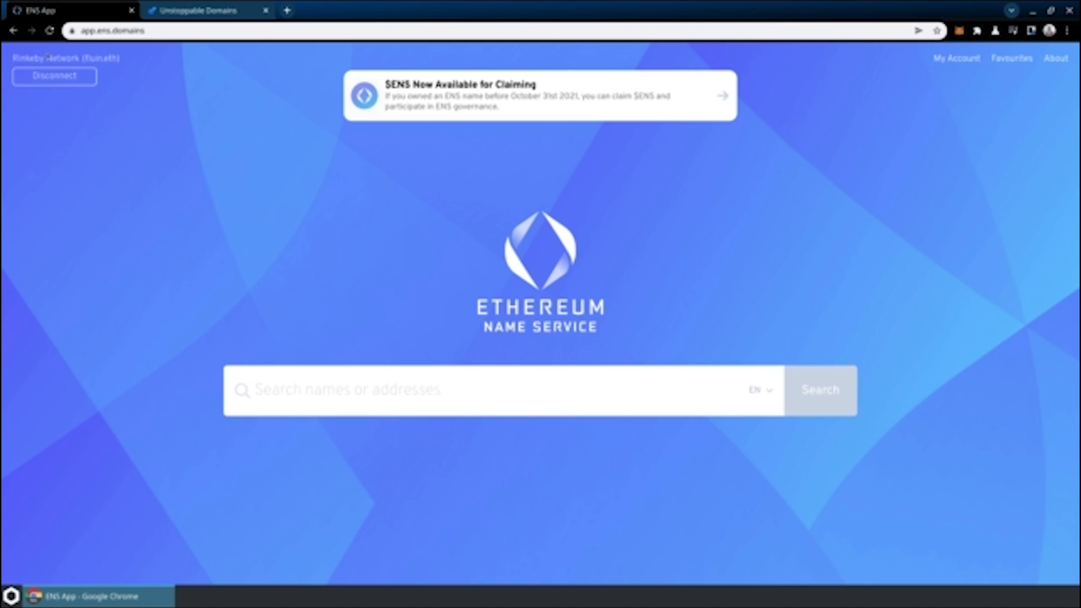
- Search for ensdomaindemo and open the available name ensdomaindemo.eth
{"action": "left_click", "coordinate": [380, 389]}
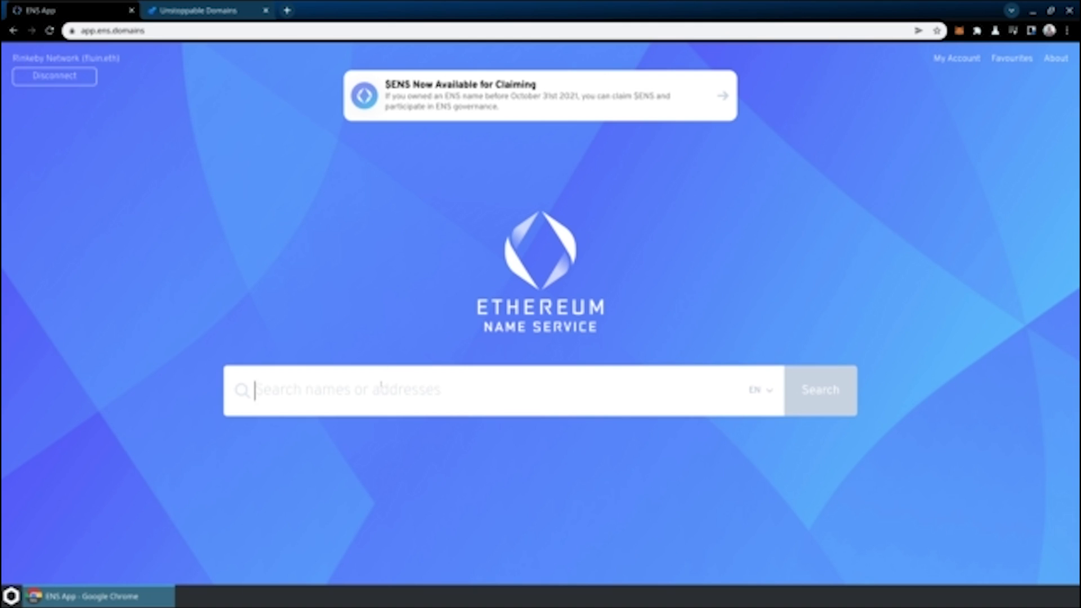
{"action": "type", "text": "ensdoma"}
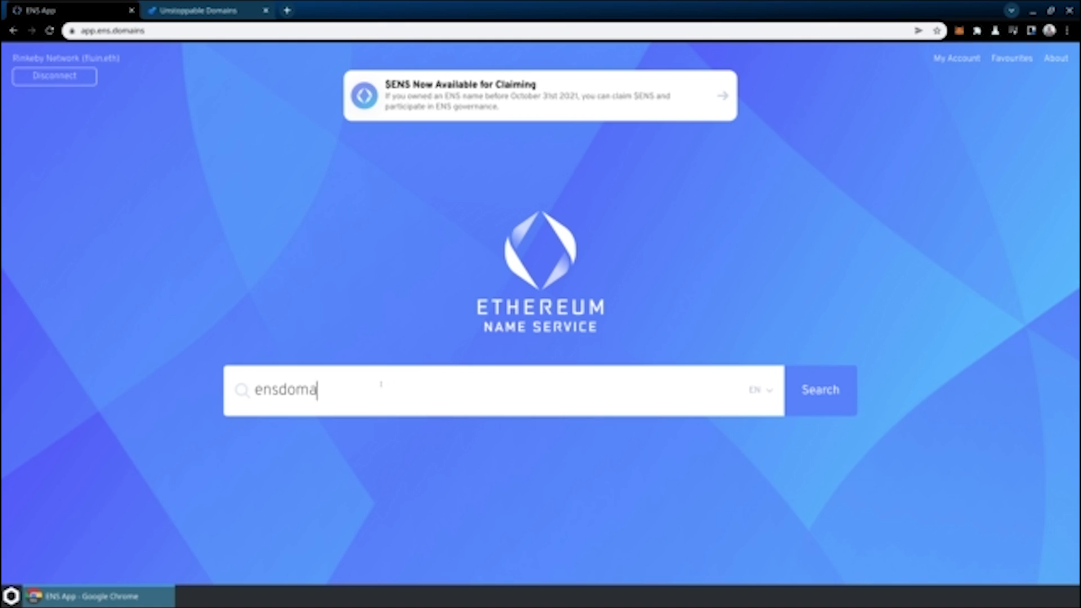
{"action": "left_click", "coordinate": [821, 390]}
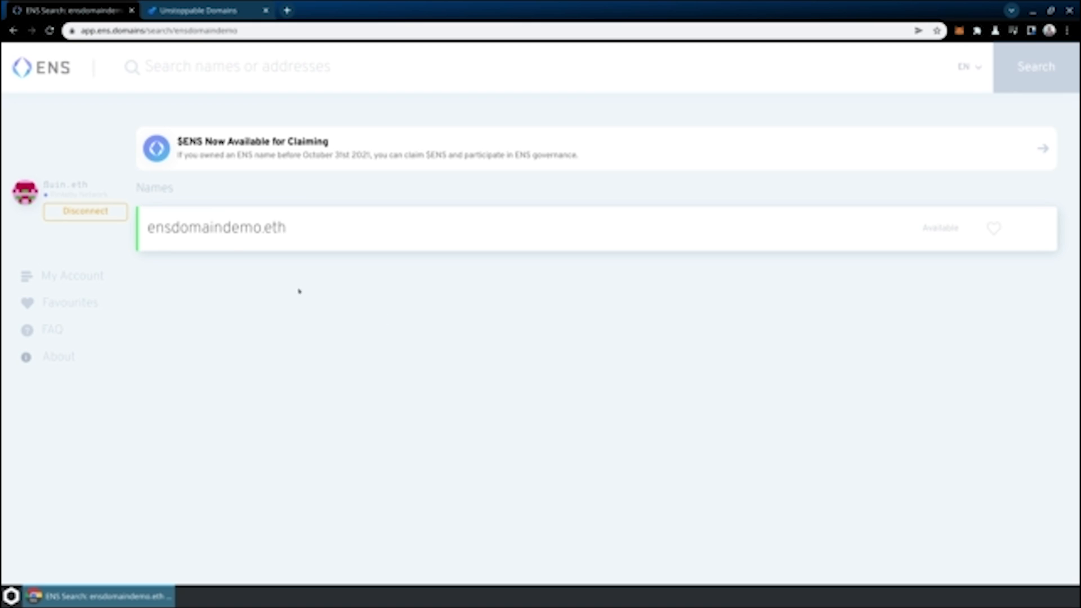
{"action": "left_click", "coordinate": [216, 228]}
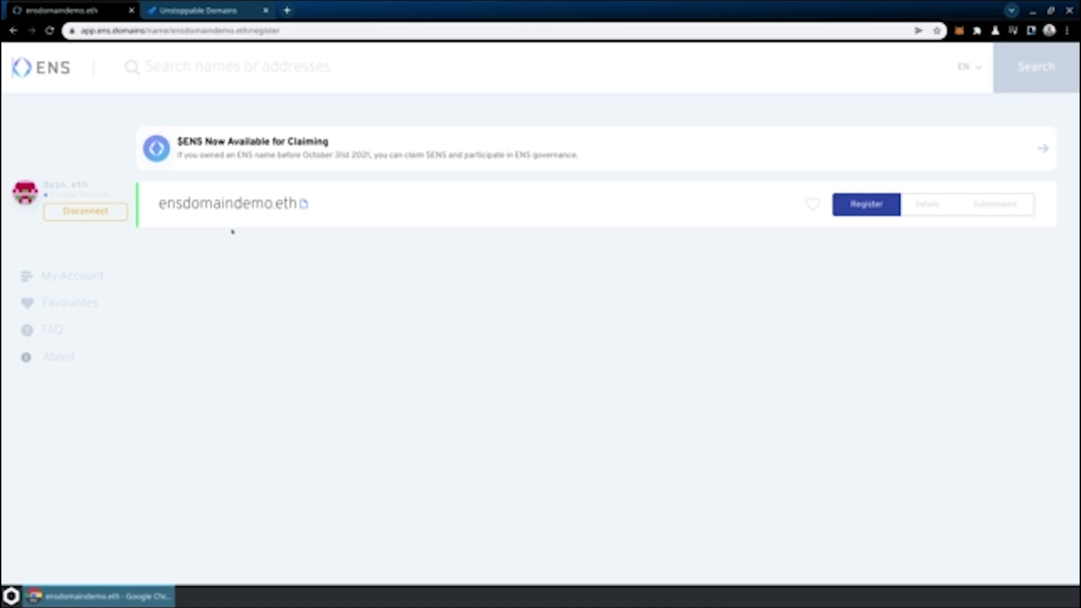
- Prepare registration of ensdomaindemo.eth for 5 years at 0.015 ETH
{"action": "left_click", "coordinate": [865, 204]}
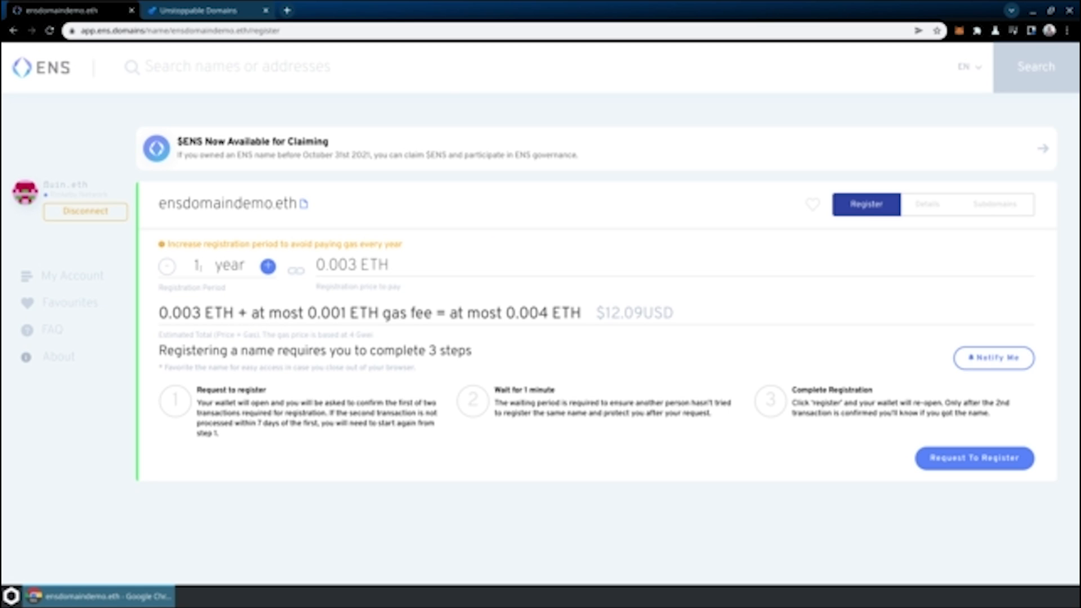
{"action": "type", "text": "15"}
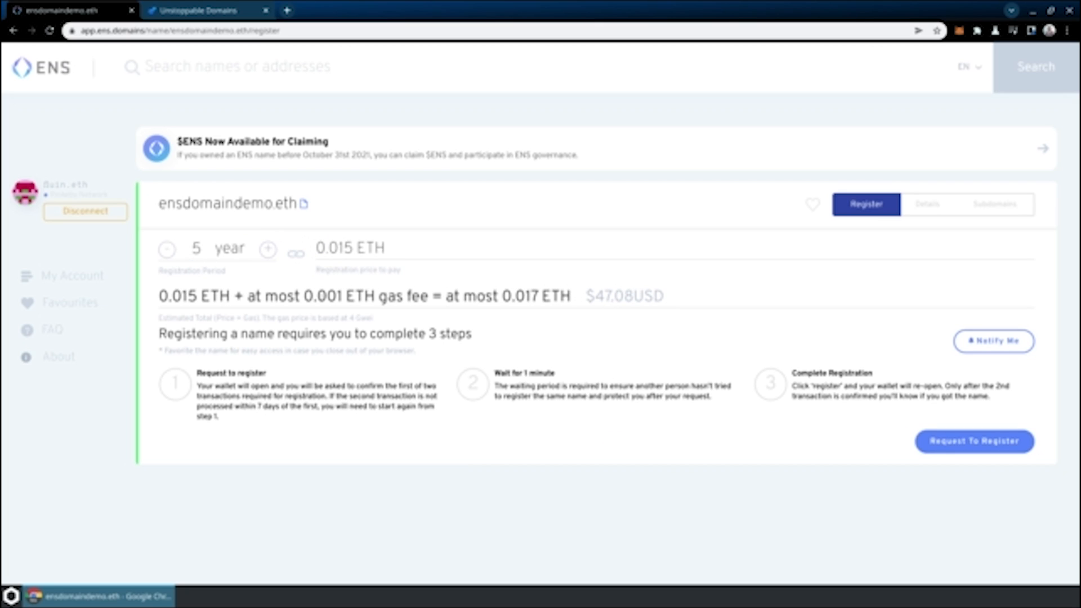
{"action": "left_click", "coordinate": [195, 248]}
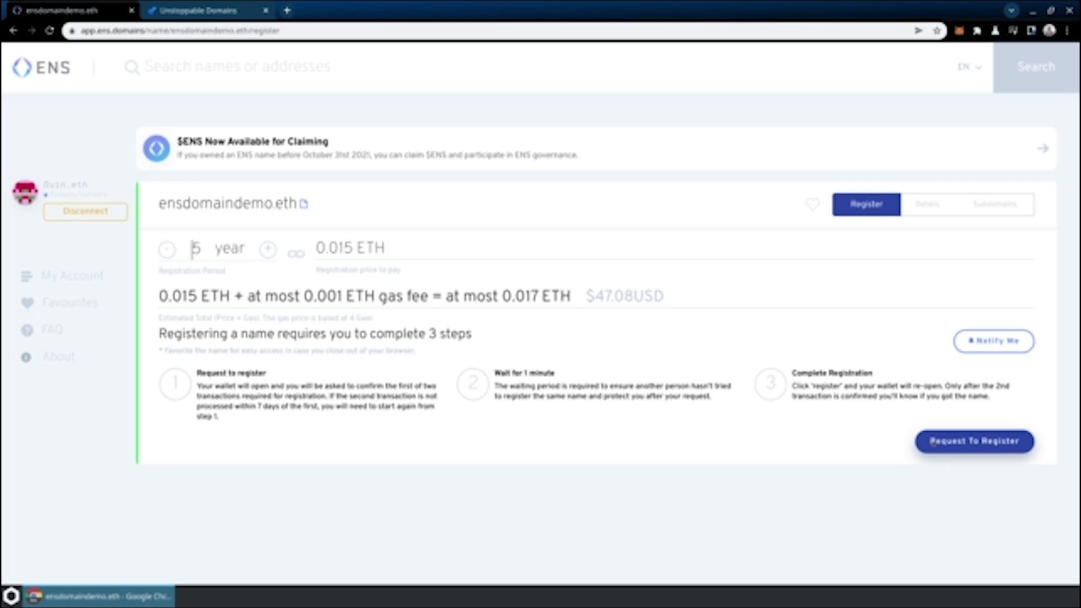
- Request and complete registration of ensdomaindemo.eth, confirming both MetaMask transactions
{"action": "left_click", "coordinate": [973, 442]}
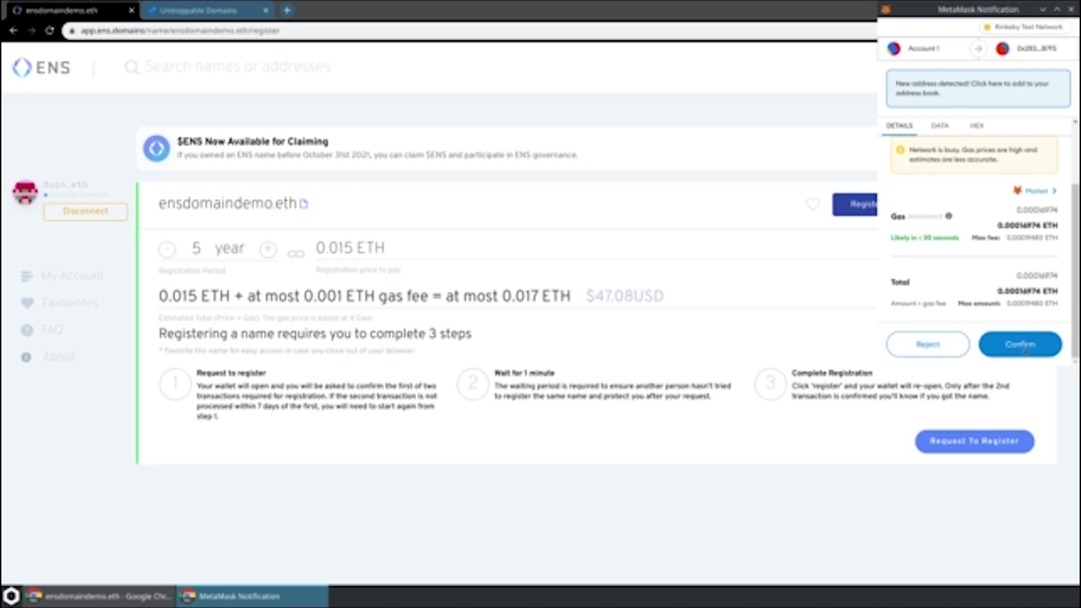
{"action": "left_click", "coordinate": [1019, 345]}
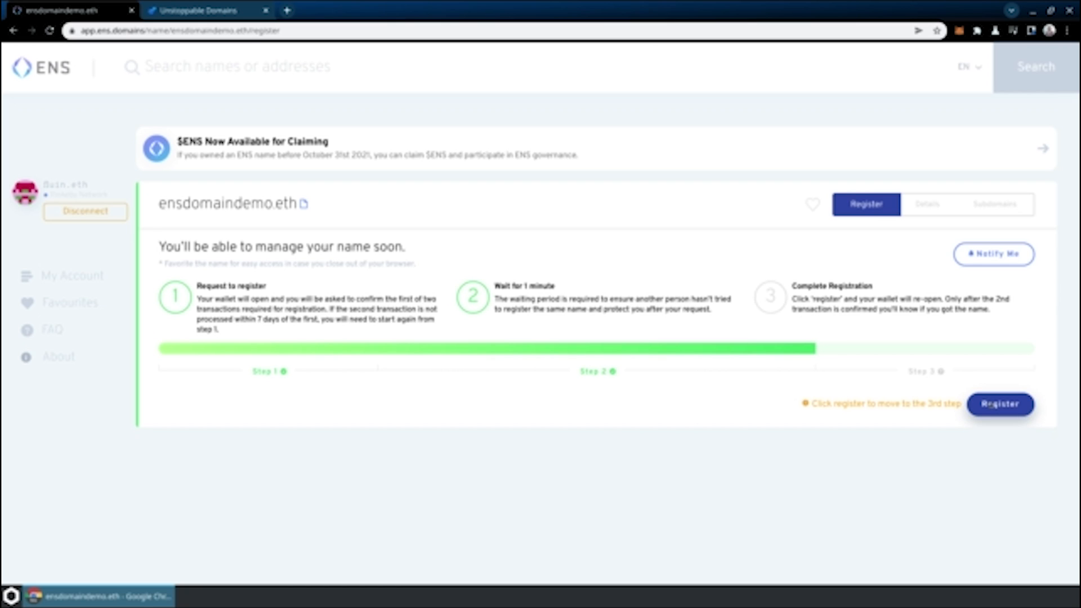
{"action": "left_click", "coordinate": [999, 404]}
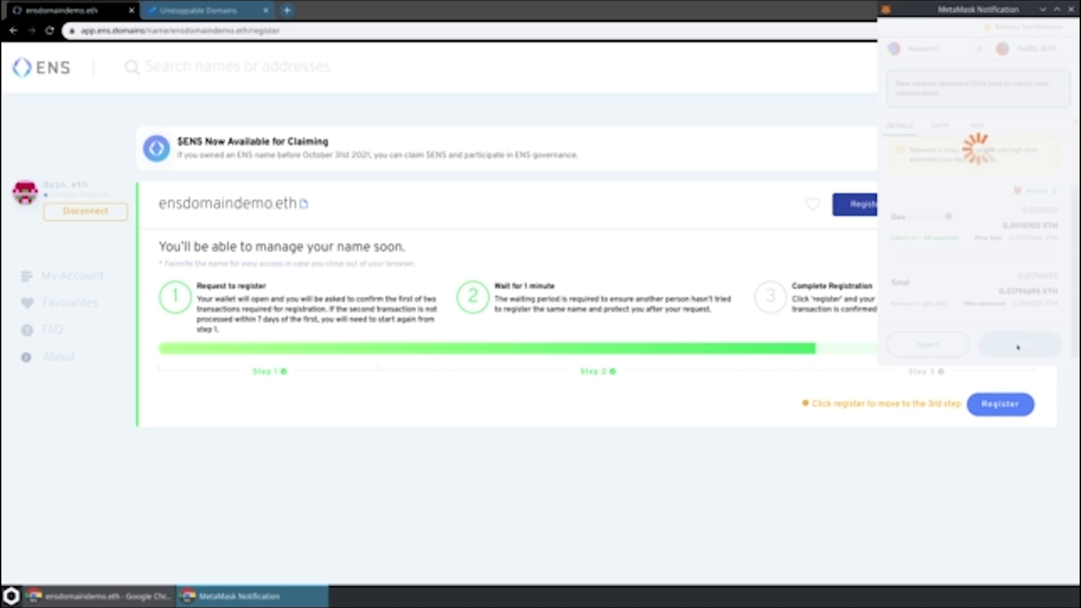
{"action": "left_click", "coordinate": [1019, 344]}
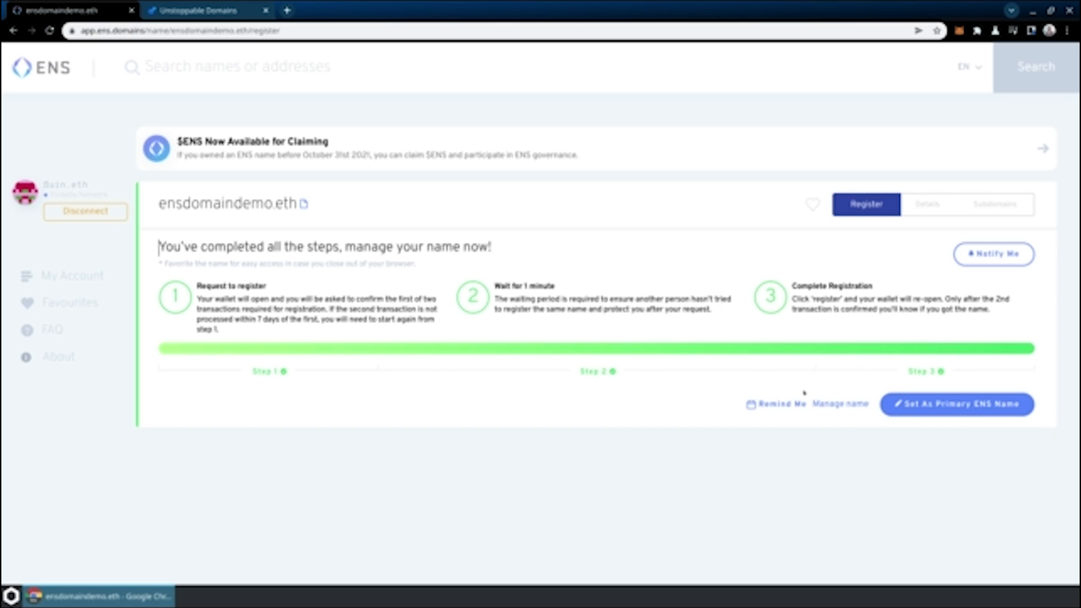
- Review ensdomaindemo.eth details — registrant, 2027.05.03 expiry, records — then switch to Unstoppable Domains
{"action": "left_click", "coordinate": [919, 204]}
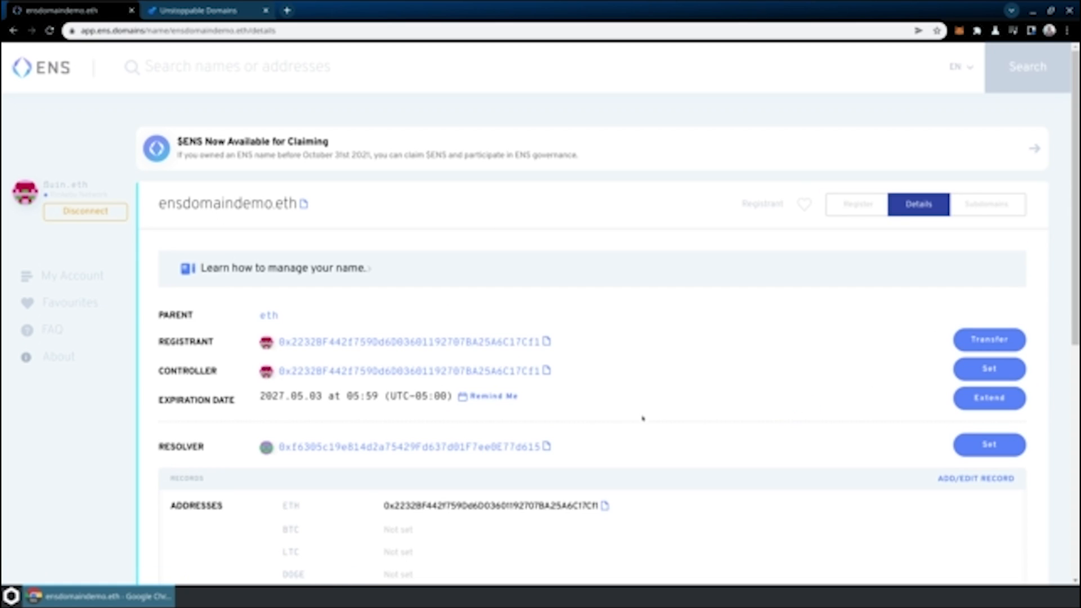
{"action": "scroll", "scroll_direction": "down", "scroll_amount": 3}
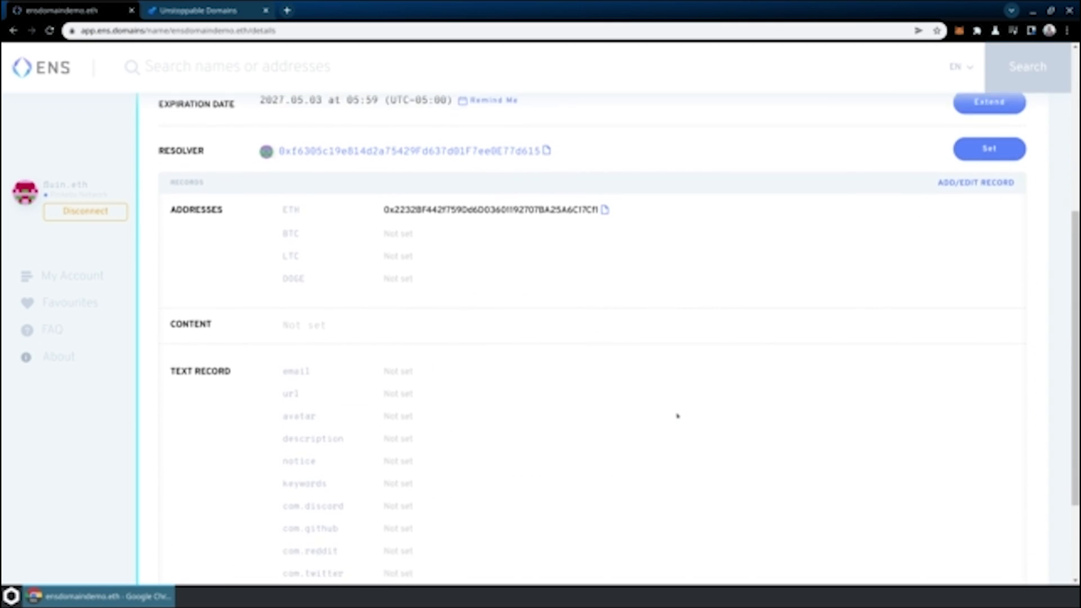
{"action": "scroll", "scroll_direction": "down", "scroll_amount": 3}
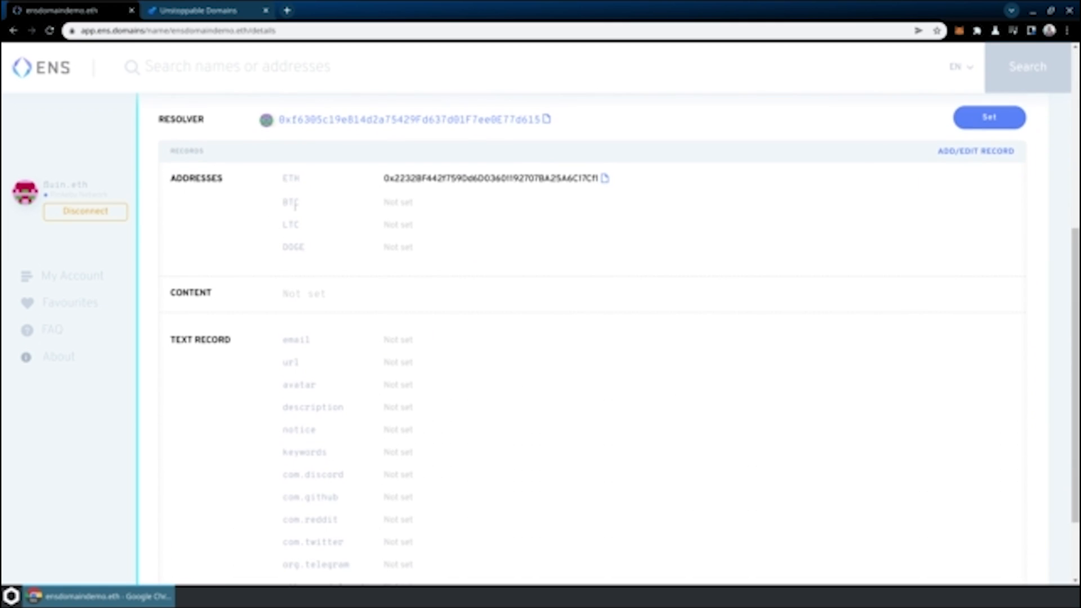
{"action": "scroll", "scroll_direction": "down", "scroll_amount": 3}
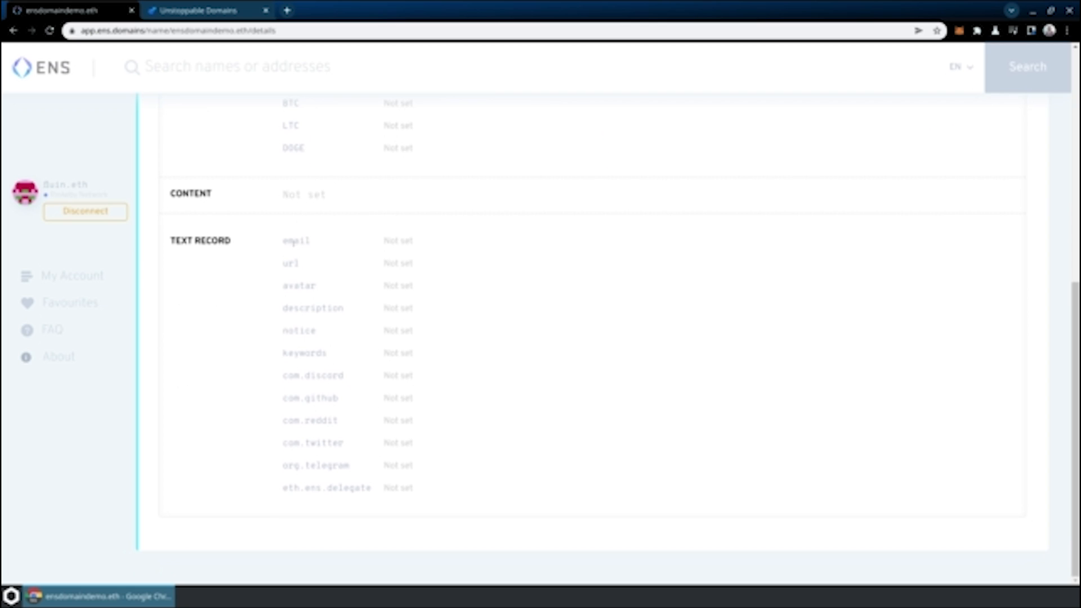
{"action": "mouse_move", "coordinate": [315, 320]}
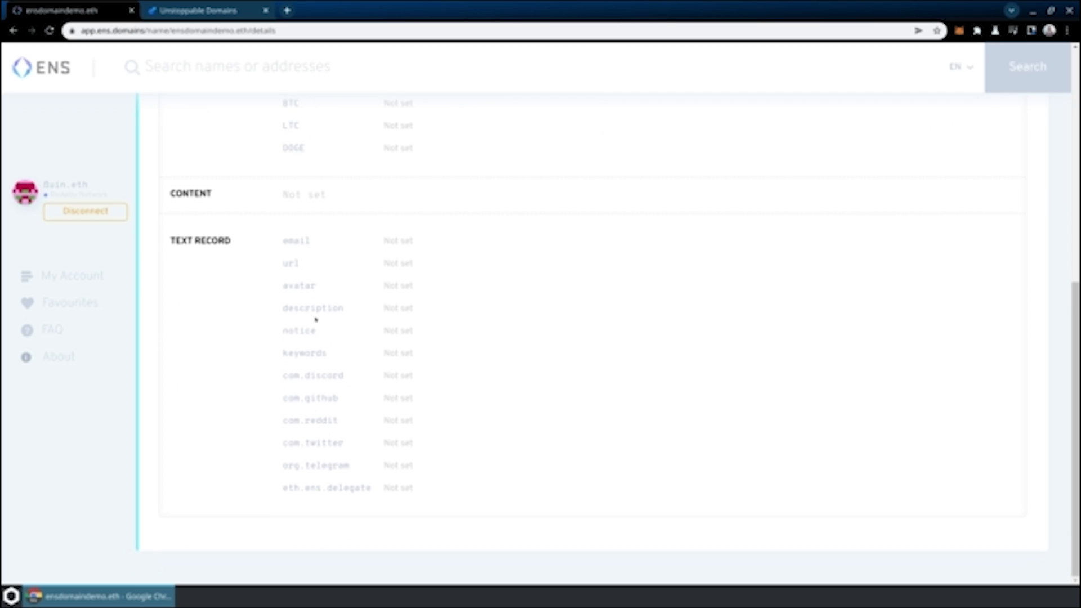
{"action": "mouse_move", "coordinate": [380, 314]}
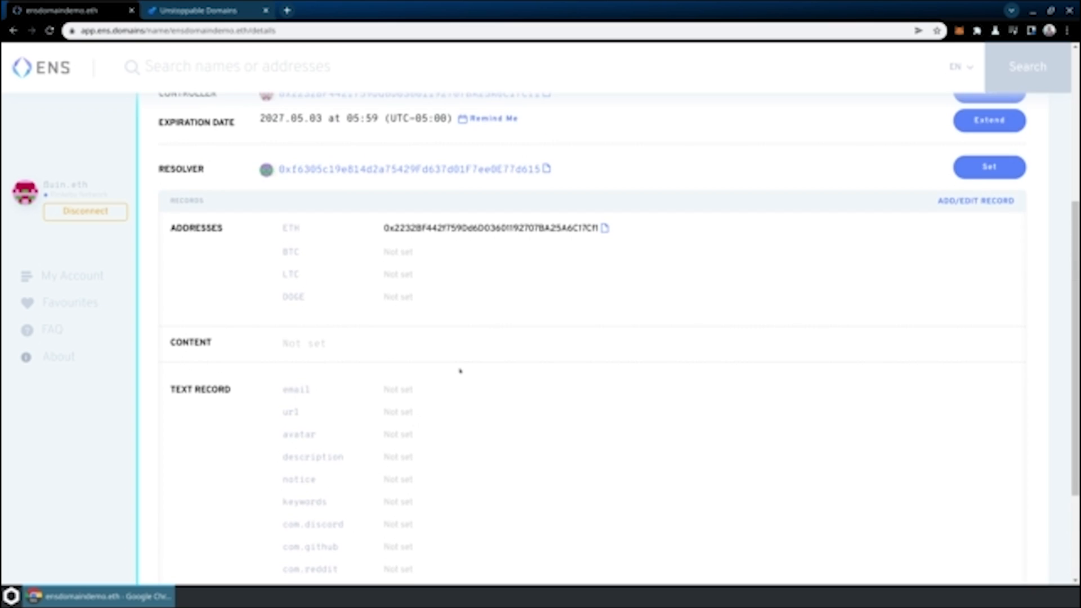
{"action": "scroll", "scroll_direction": "up", "scroll_amount": 3}
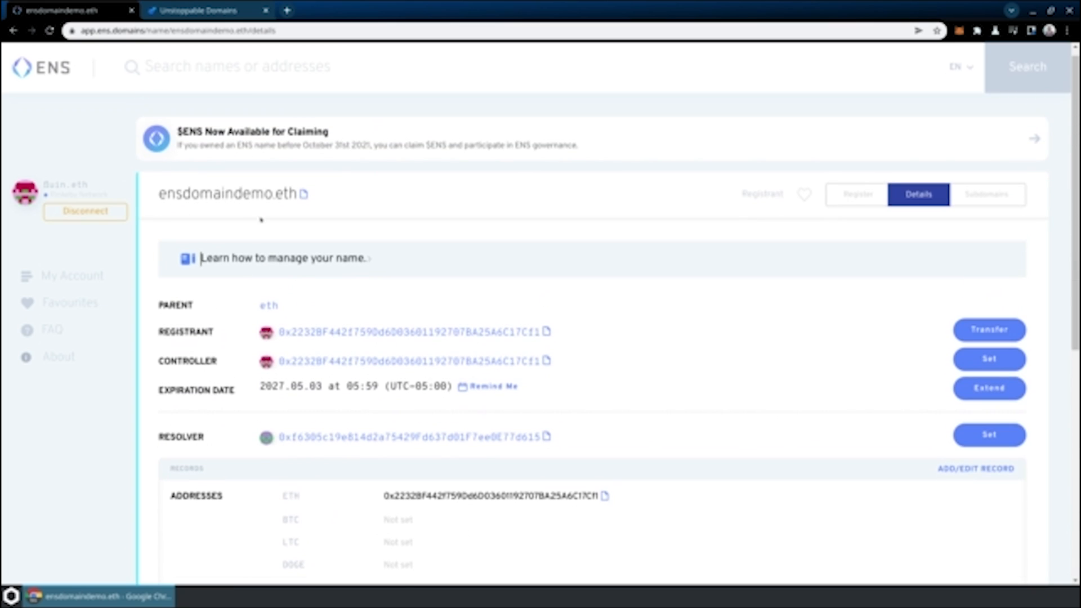
{"action": "mouse_move", "coordinate": [589, 208]}
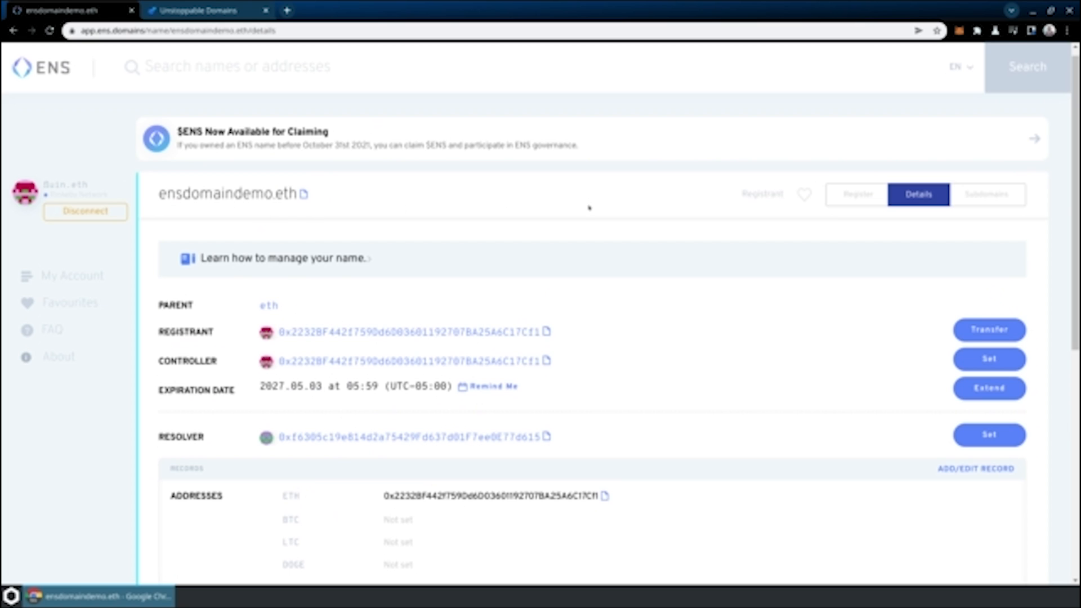
{"action": "left_click", "coordinate": [206, 10]}
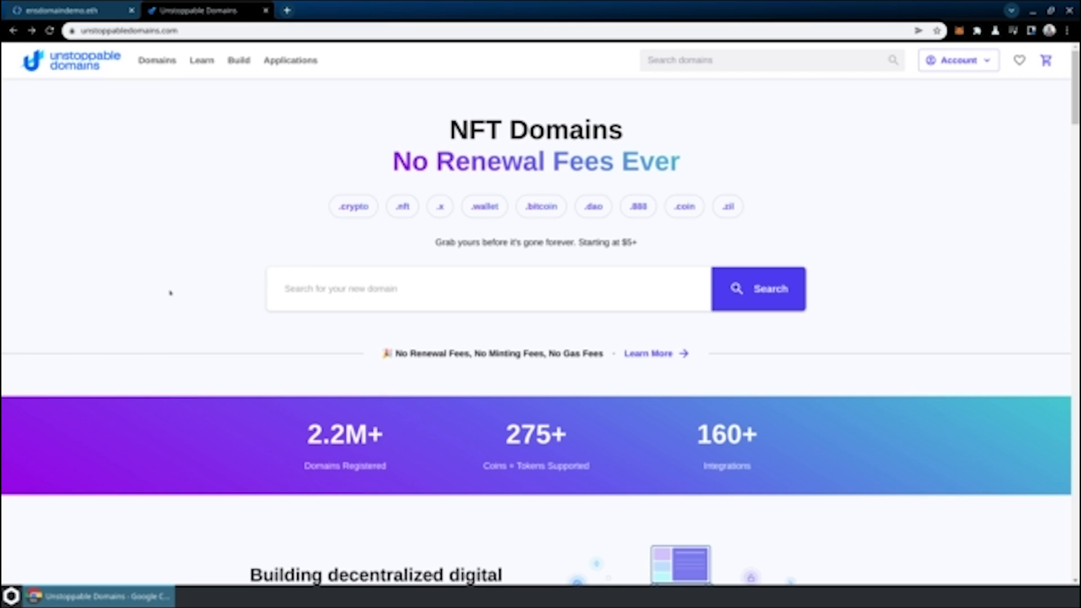
- Search Unstoppable Domains for the stephen-career domain name
{"action": "left_click", "coordinate": [484, 289]}
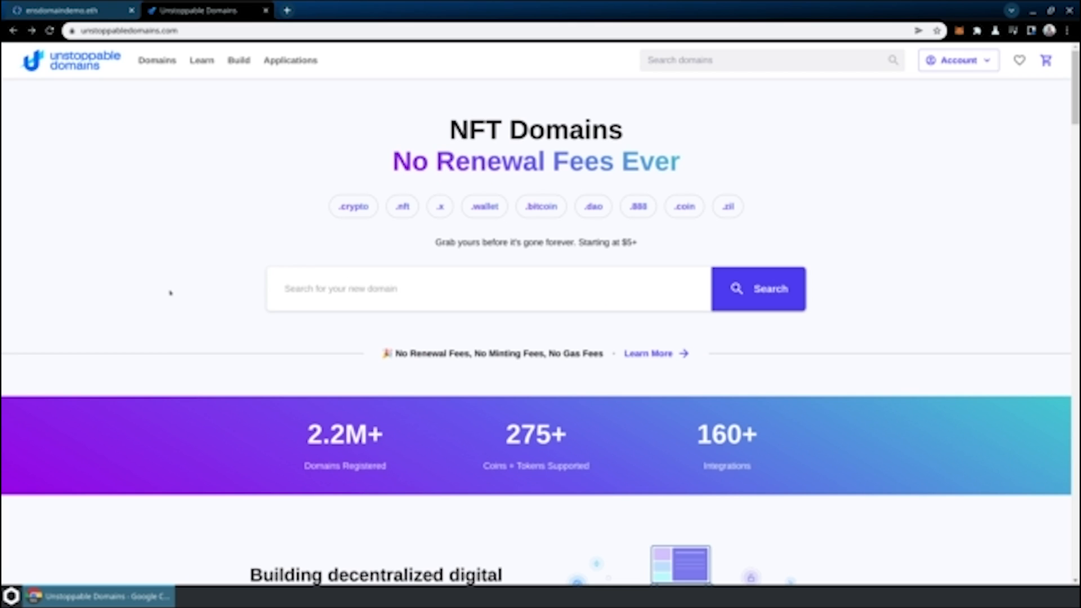
{"action": "left_click", "coordinate": [490, 288]}
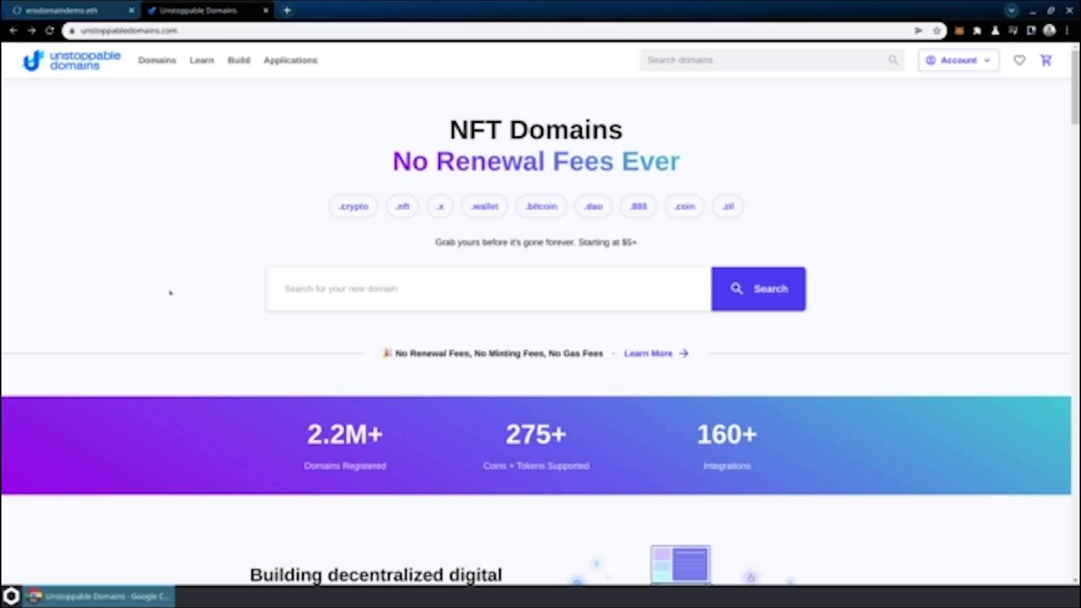
{"action": "left_click", "coordinate": [490, 289]}
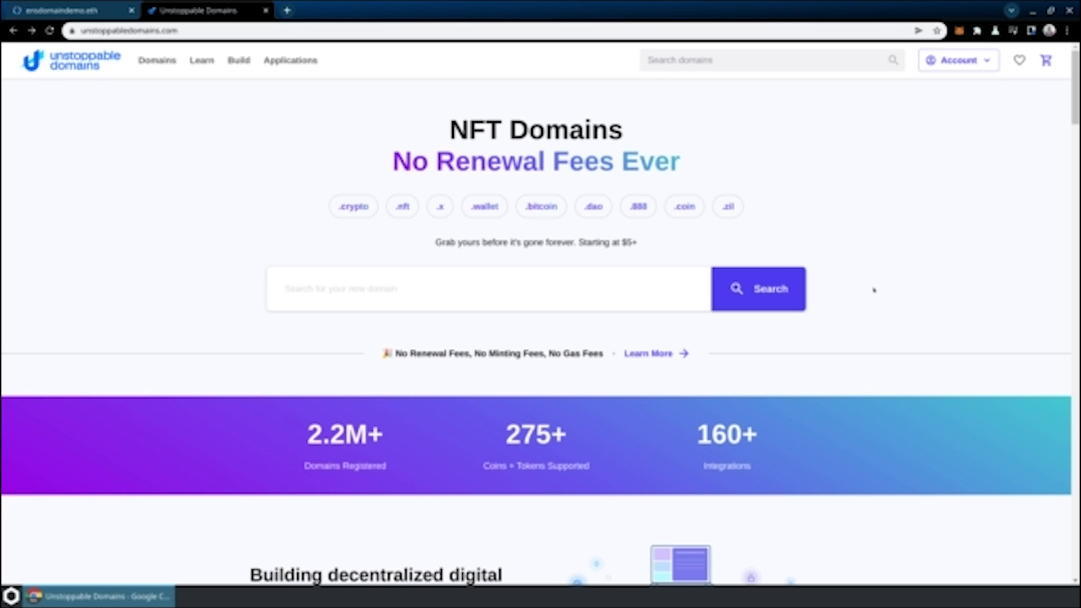
{"action": "left_click", "coordinate": [483, 288]}
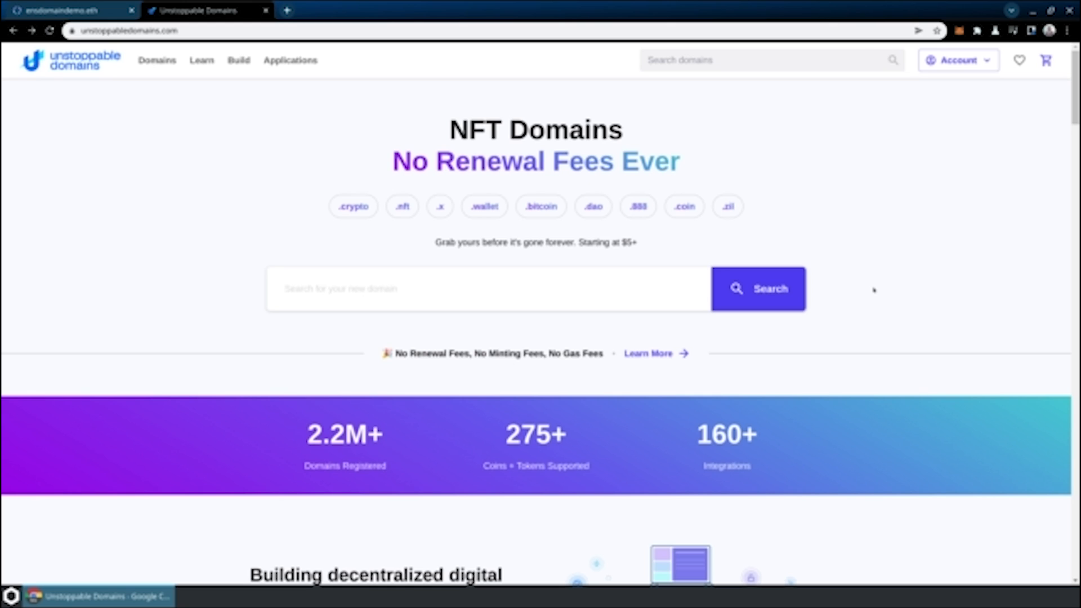
{"action": "type", "text": "stephen-d"}
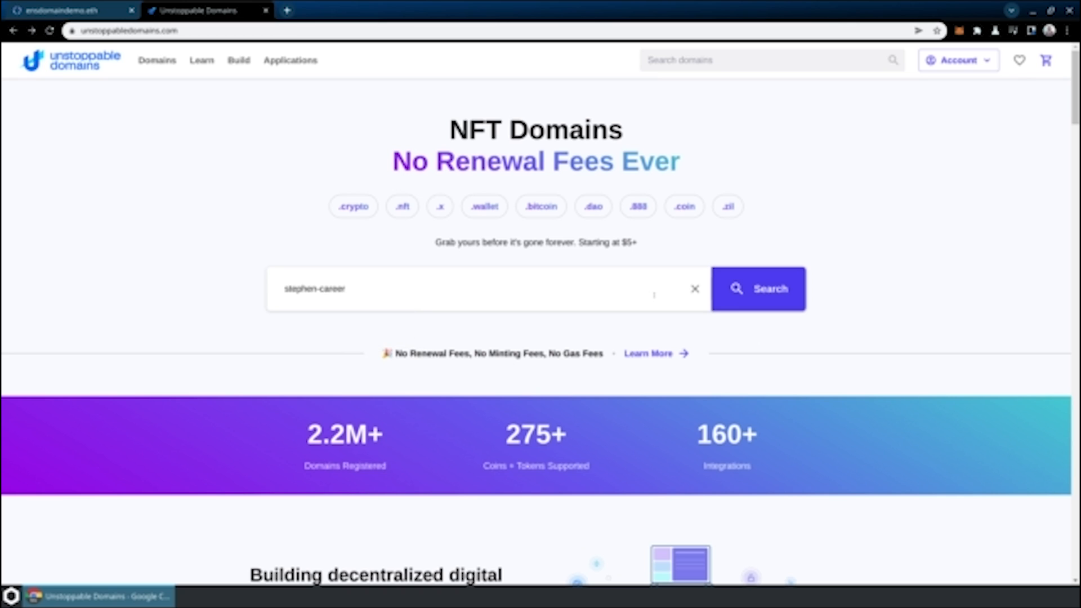
{"action": "left_click", "coordinate": [757, 289]}
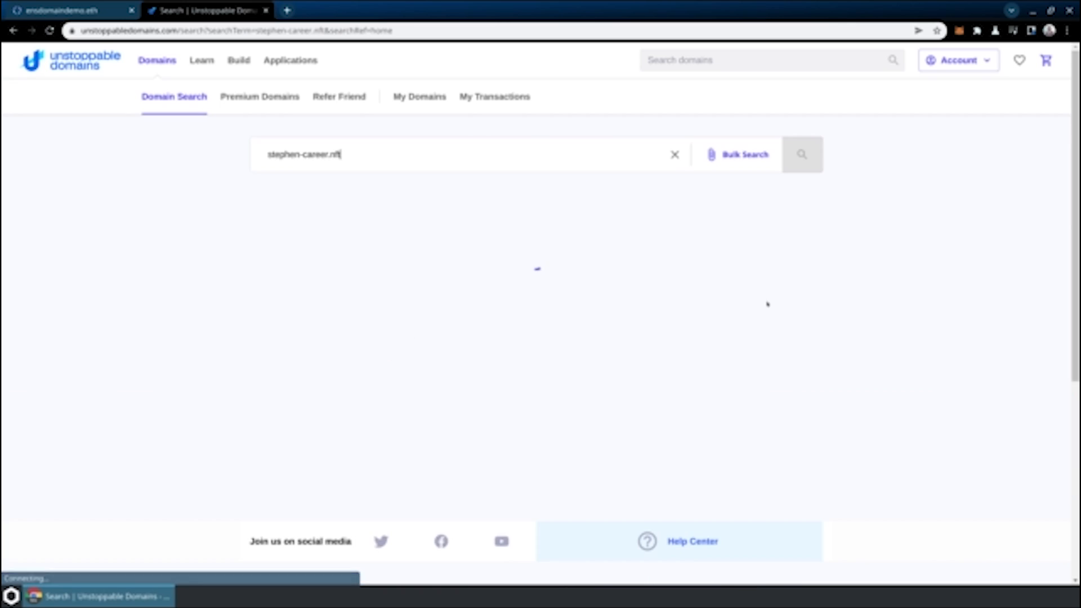
- Add the available $20 stephen-career.nft to the cart
{"action": "left_click", "coordinate": [801, 155]}
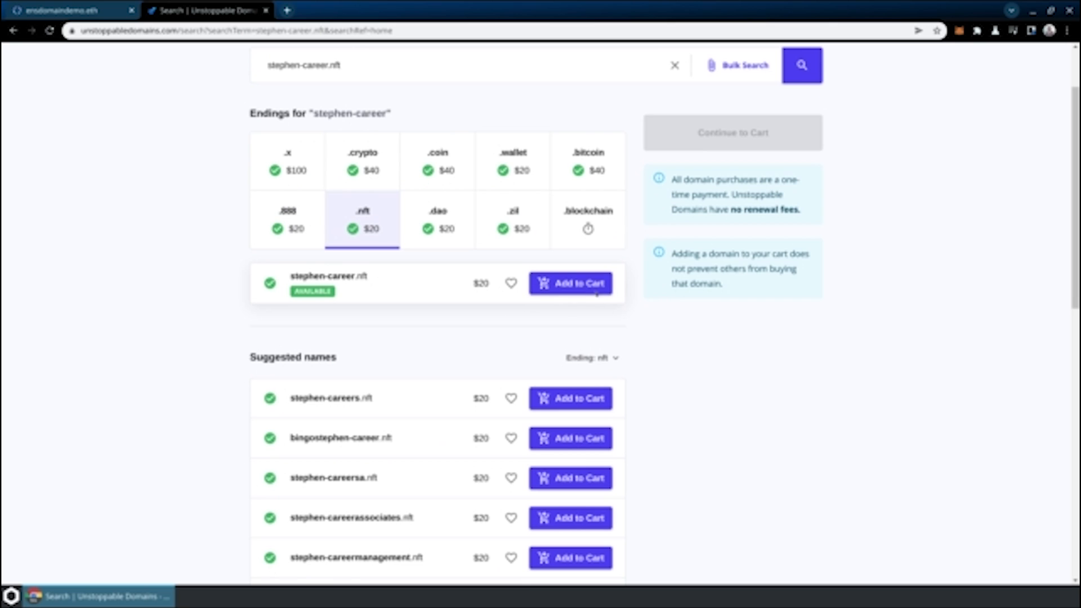
{"action": "left_click", "coordinate": [570, 283]}
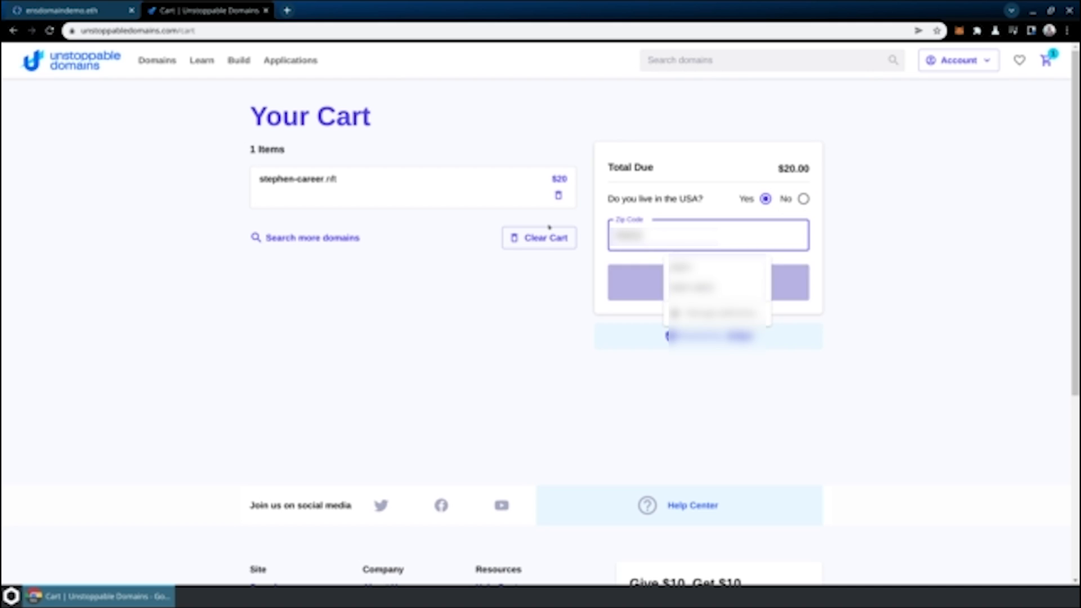
- Check out and pay the $21.56 total for stephen-career.nft by credit card
{"action": "left_click", "coordinate": [708, 336]}
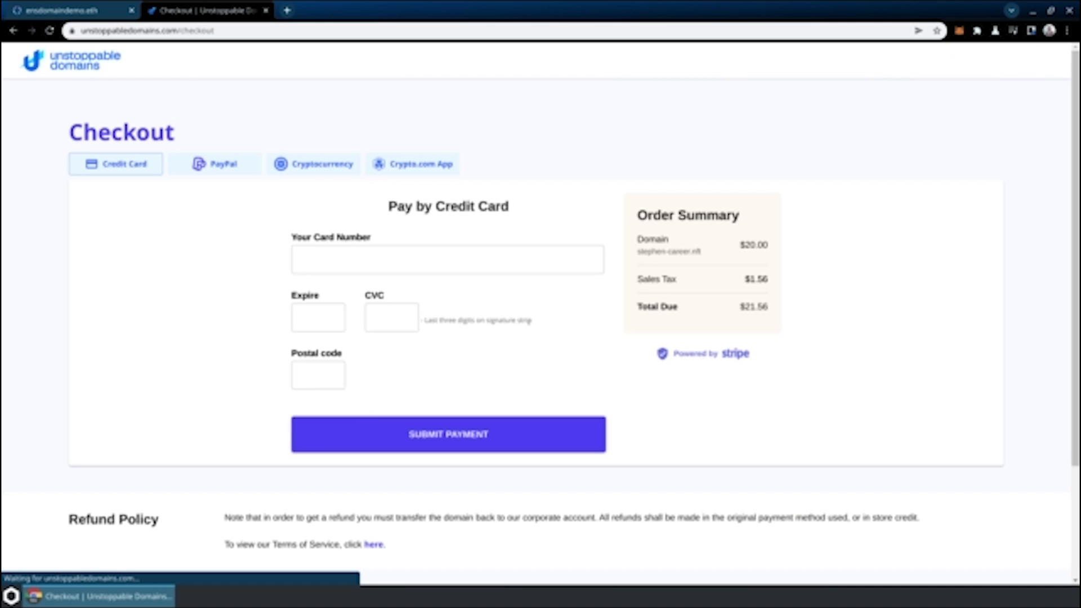
{"action": "left_click", "coordinate": [447, 260]}
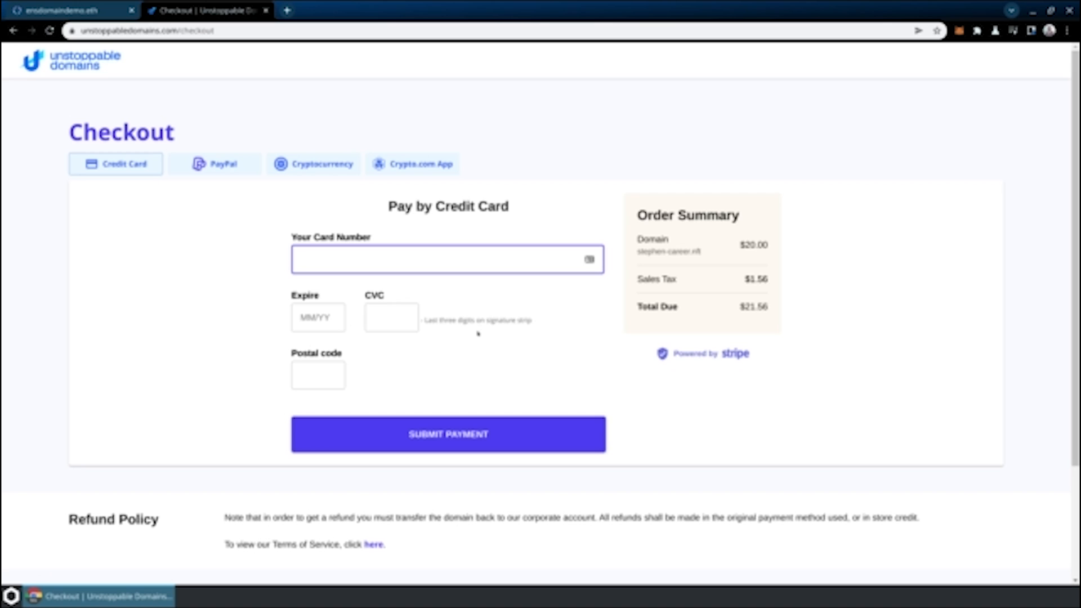
{"action": "left_click", "coordinate": [447, 259]}
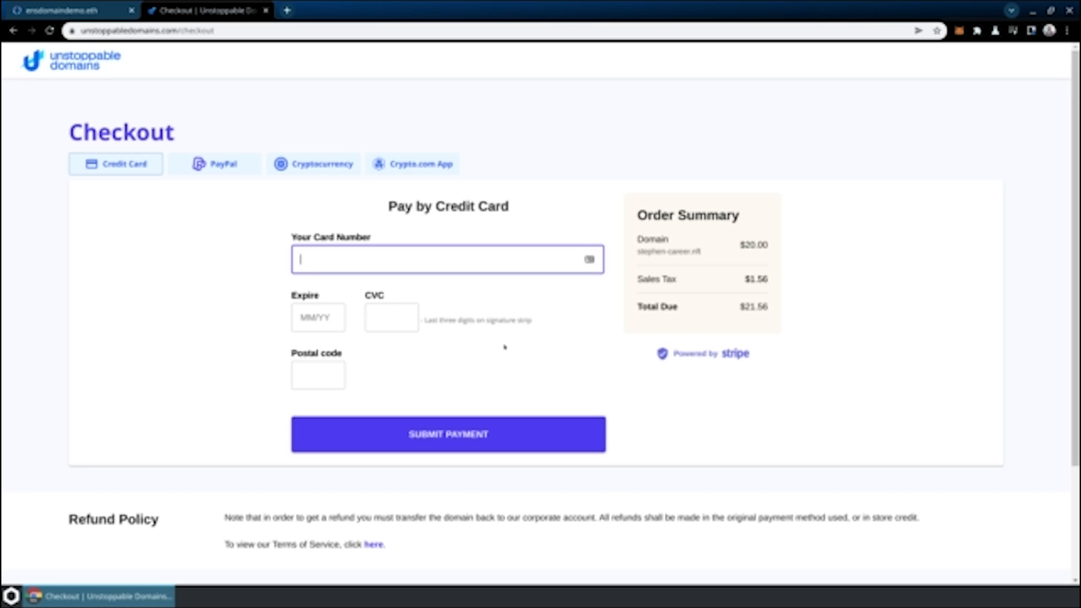
{"action": "left_click", "coordinate": [447, 435]}
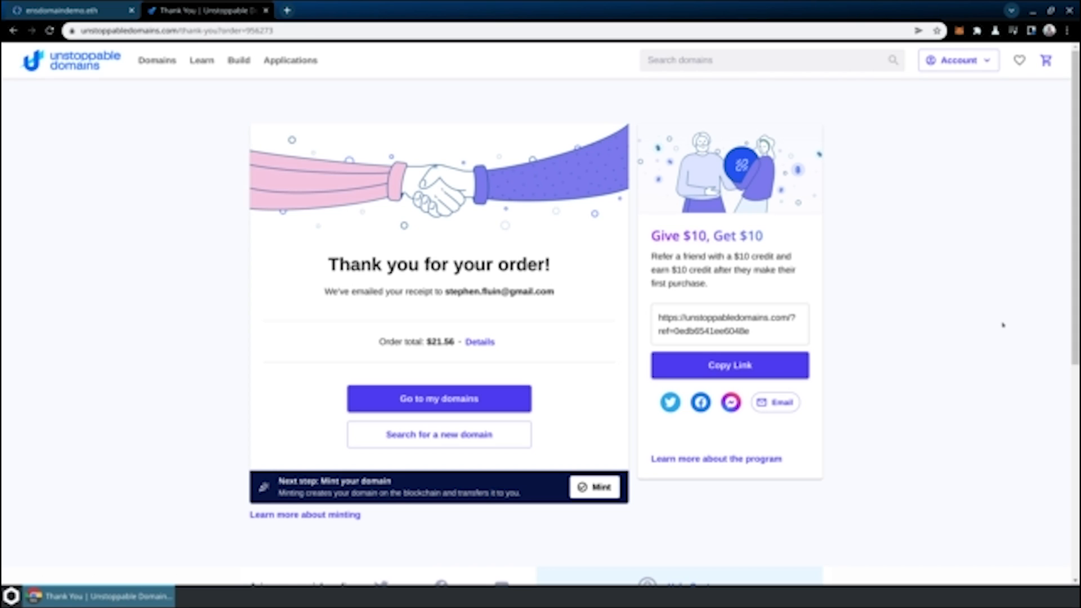
{"action": "mouse_move", "coordinate": [601, 487]}
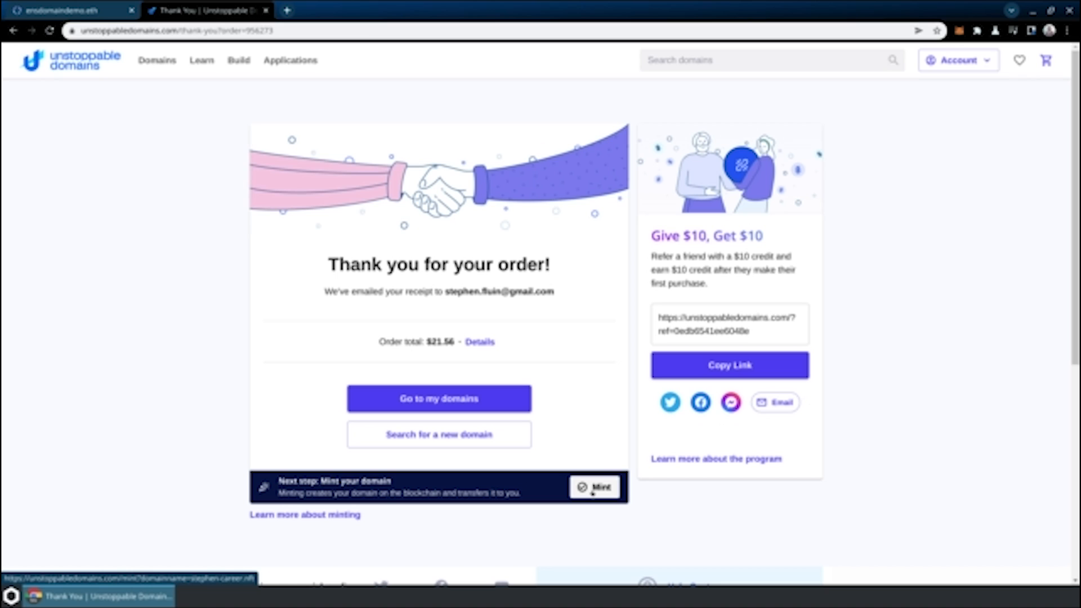
- Mint stephen-career.nft to the existing ETH wallet, acknowledging it is irreversible
{"action": "left_click", "coordinate": [595, 488]}
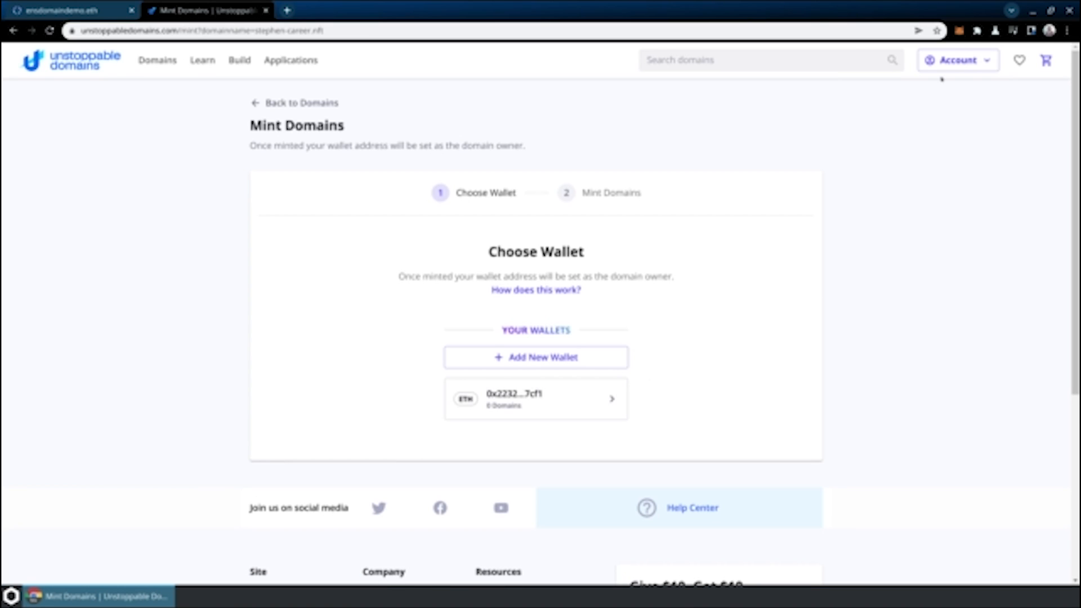
{"action": "mouse_move", "coordinate": [734, 353]}
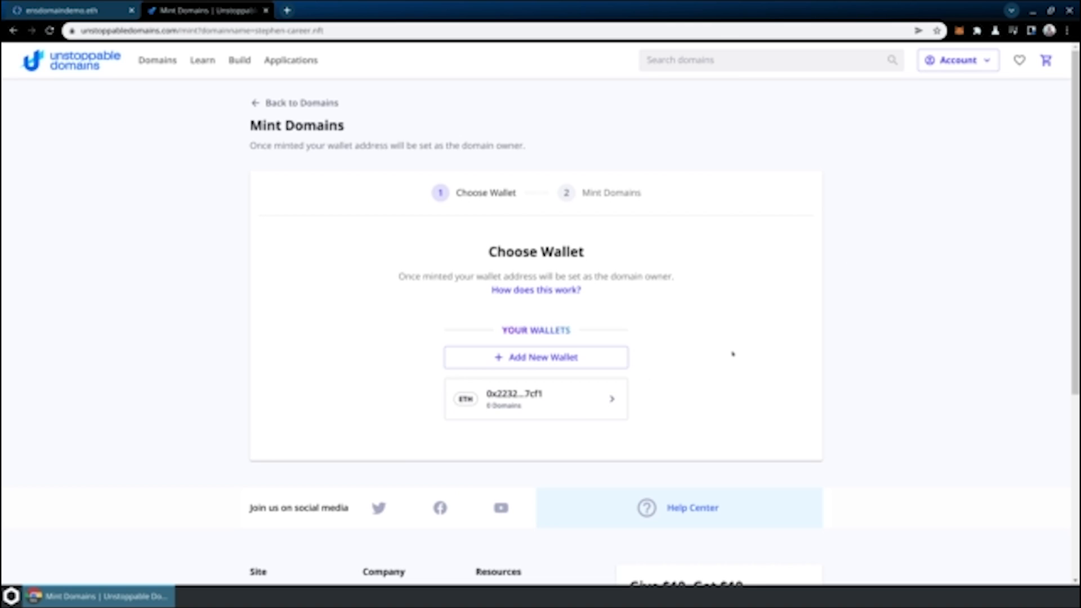
{"action": "mouse_move", "coordinate": [683, 277]}
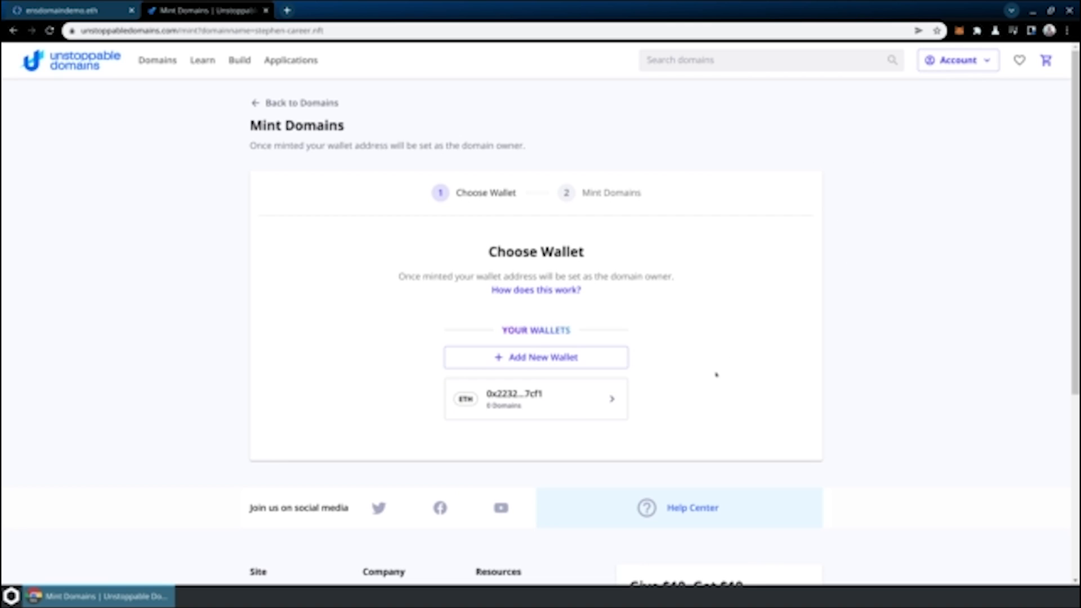
{"action": "left_click", "coordinate": [535, 399]}
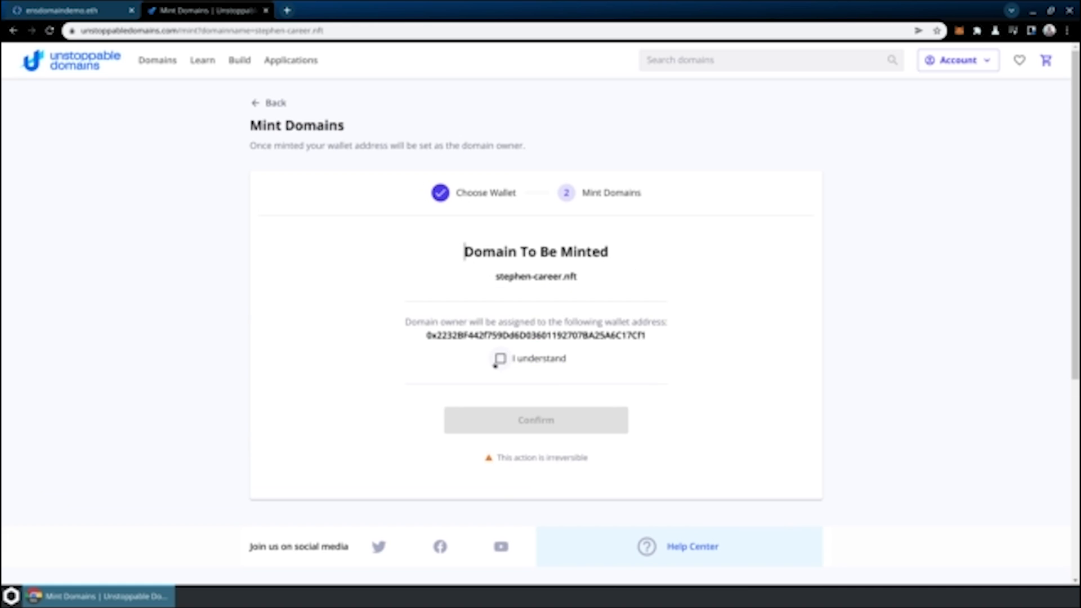
{"action": "left_click", "coordinate": [500, 359]}
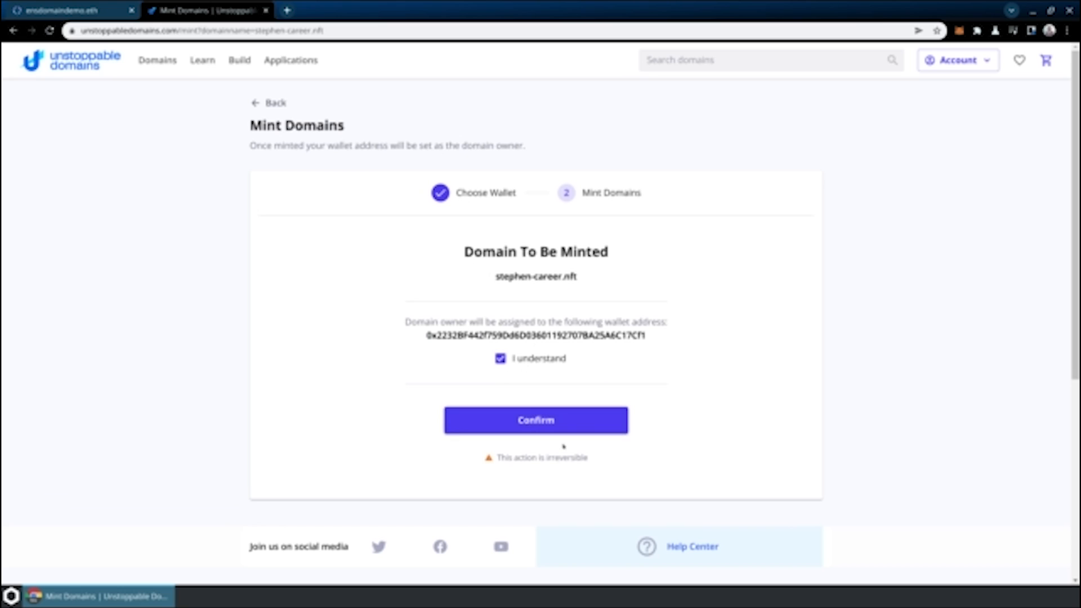
{"action": "mouse_move", "coordinate": [714, 429]}
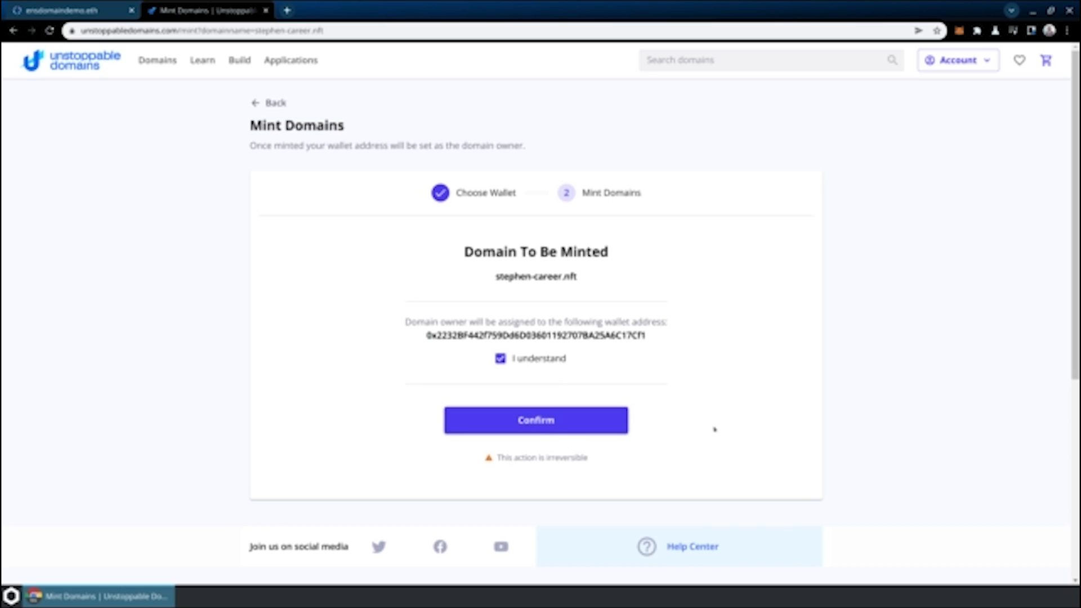
{"action": "mouse_move", "coordinate": [533, 475]}
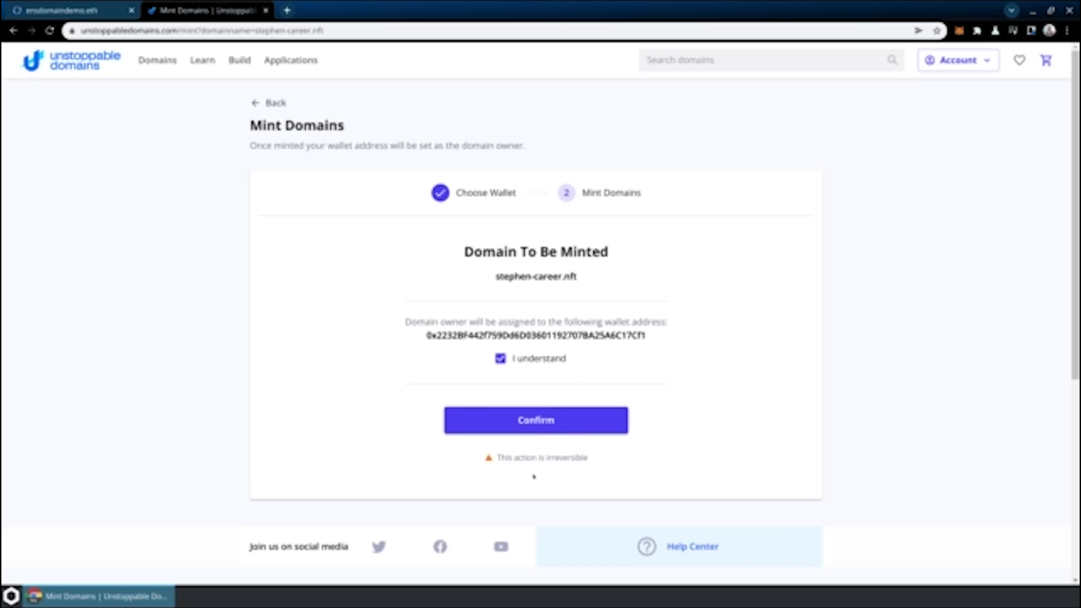
{"action": "left_click", "coordinate": [535, 420]}
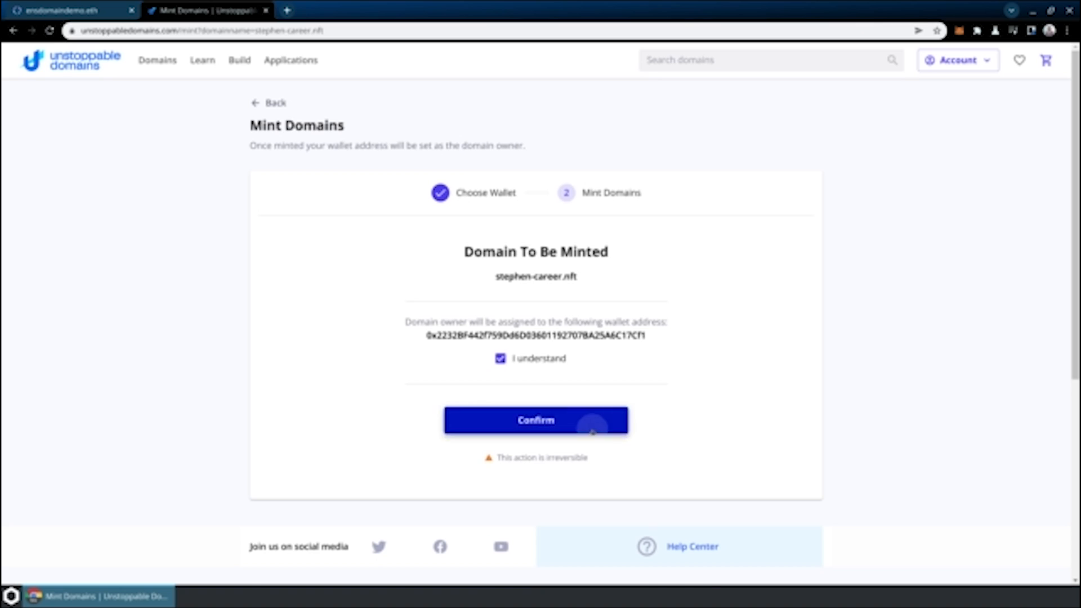
{"action": "left_click", "coordinate": [536, 420]}
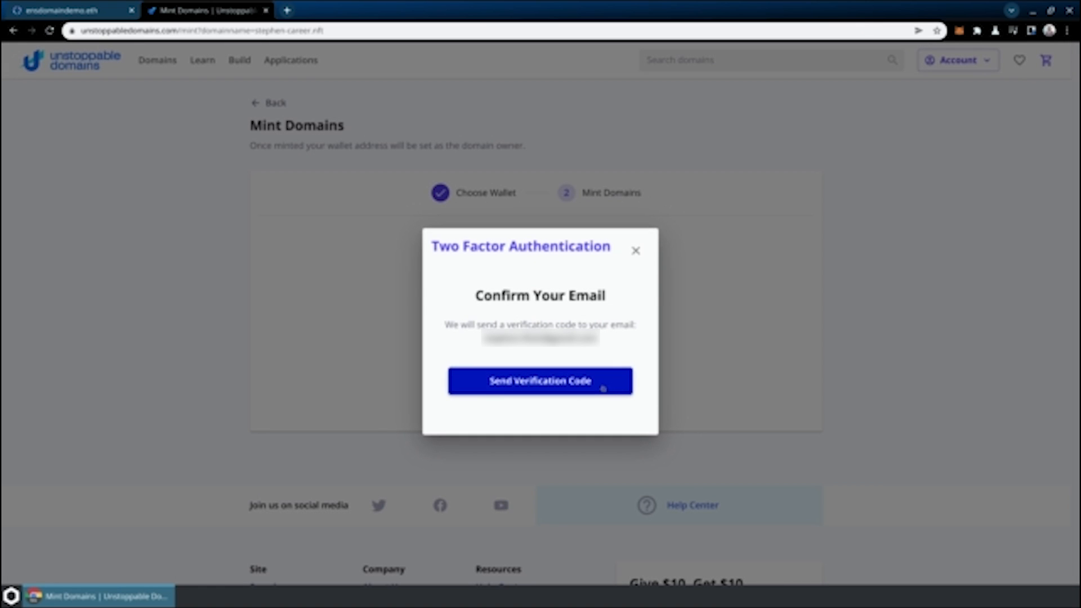
- Verify the emailed code so minting starts, then track the pending mint transaction
{"action": "left_click", "coordinate": [540, 381]}
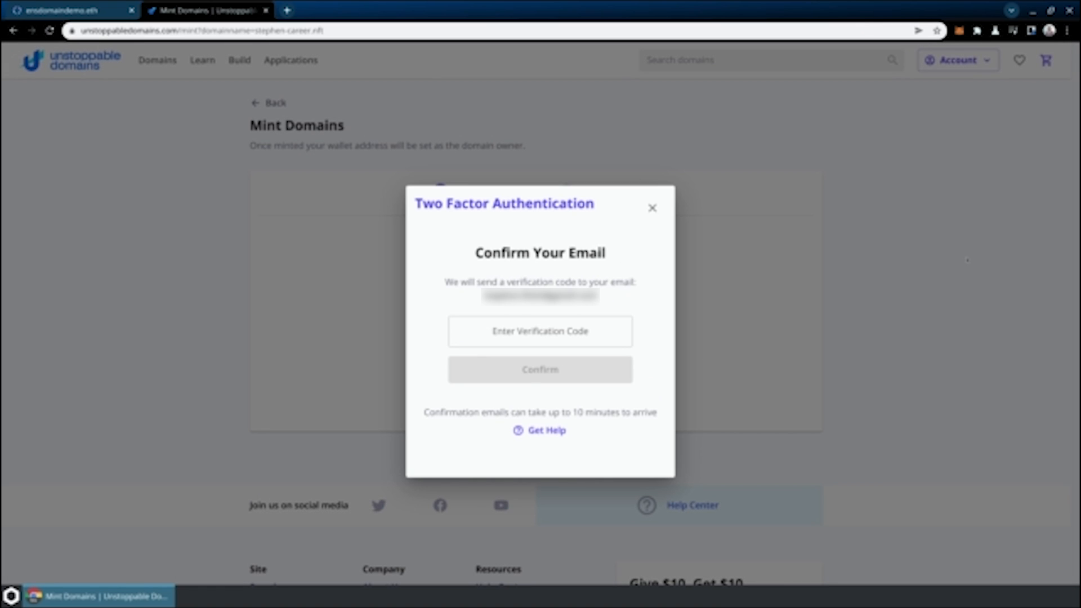
{"action": "left_click", "coordinate": [539, 370]}
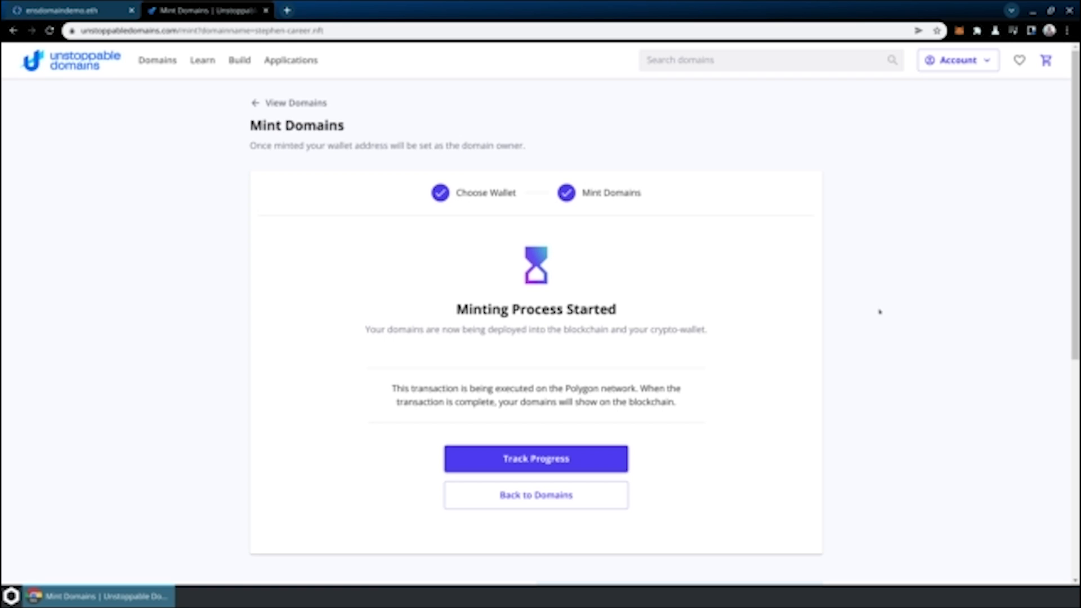
{"action": "mouse_move", "coordinate": [767, 355]}
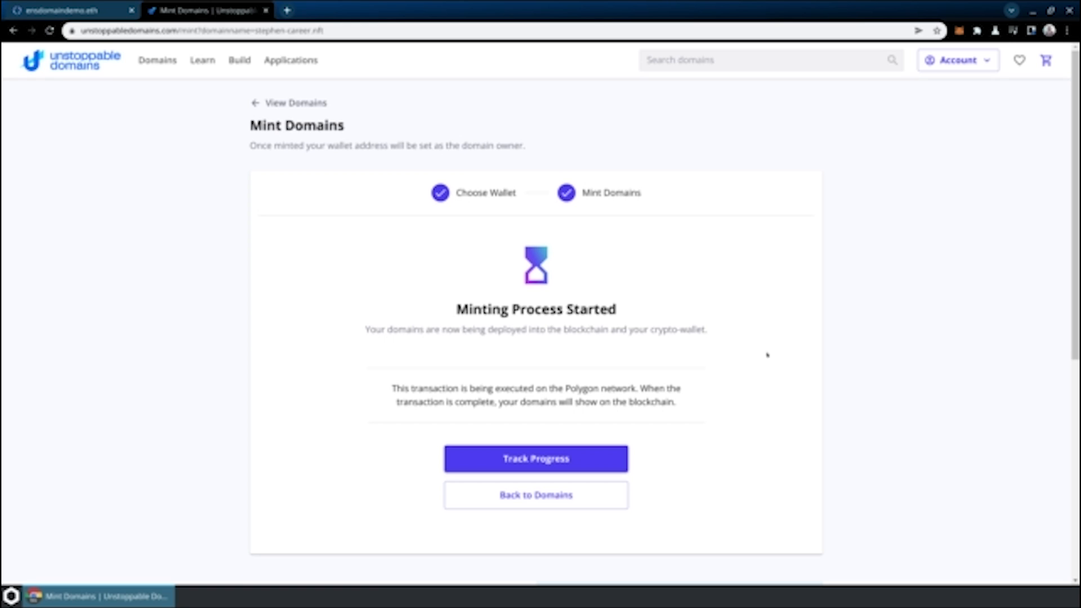
{"action": "left_click", "coordinate": [535, 458]}
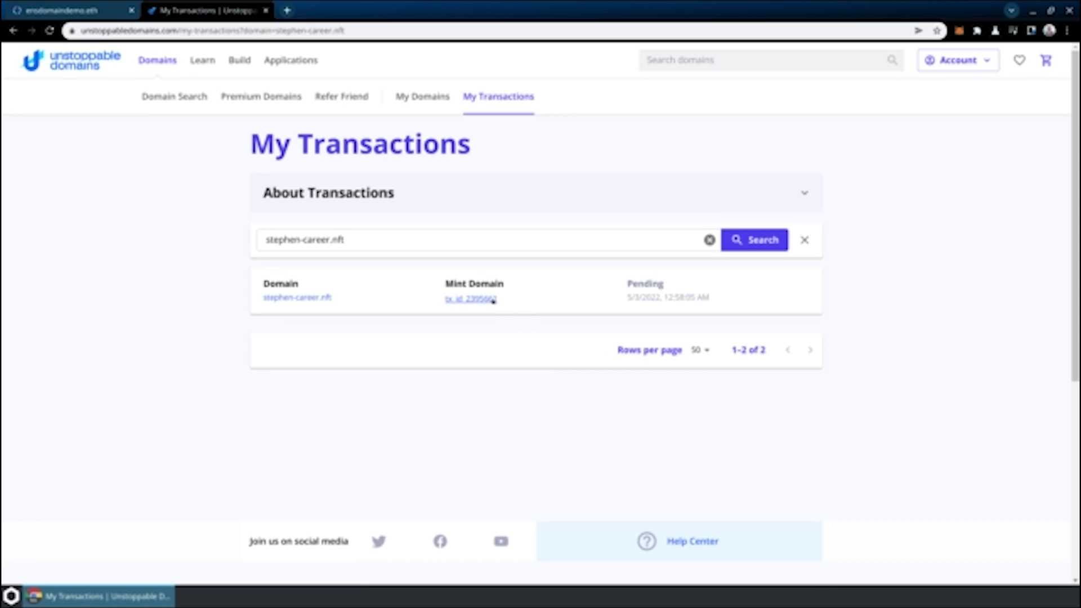
- View the successful stephen-career.nft mint transaction on Polygonscan
{"action": "left_click", "coordinate": [471, 298]}
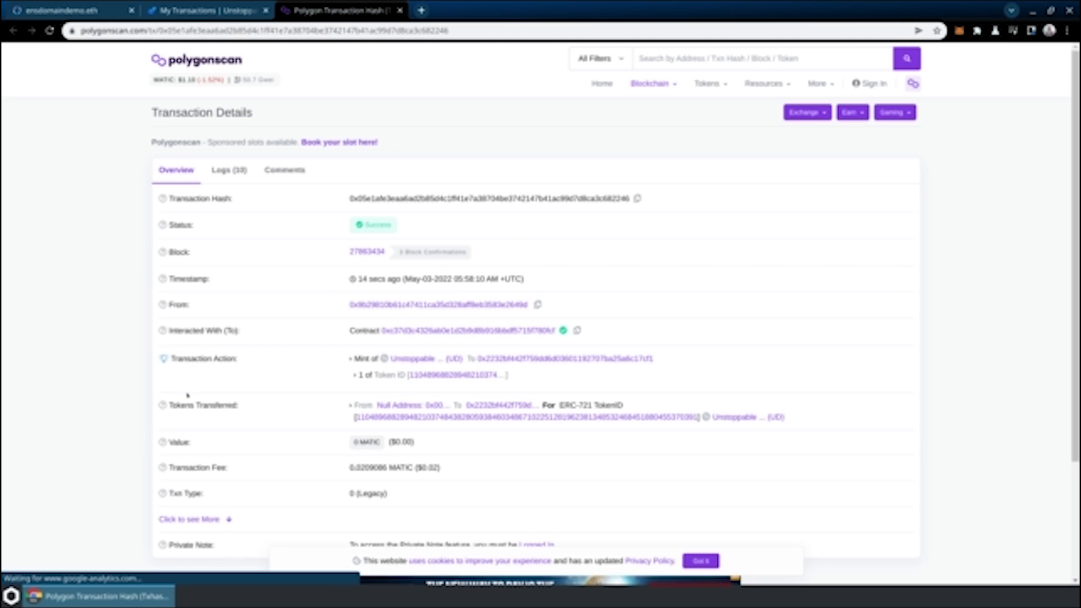
{"action": "scroll", "scroll_direction": "down", "scroll_amount": 3}
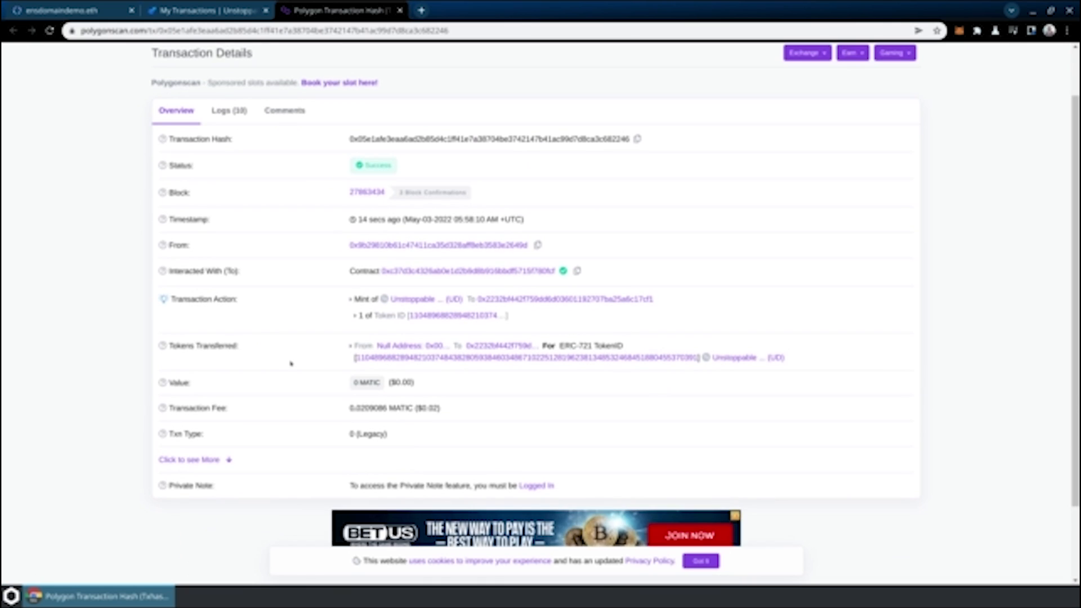
{"action": "mouse_move", "coordinate": [410, 299]}
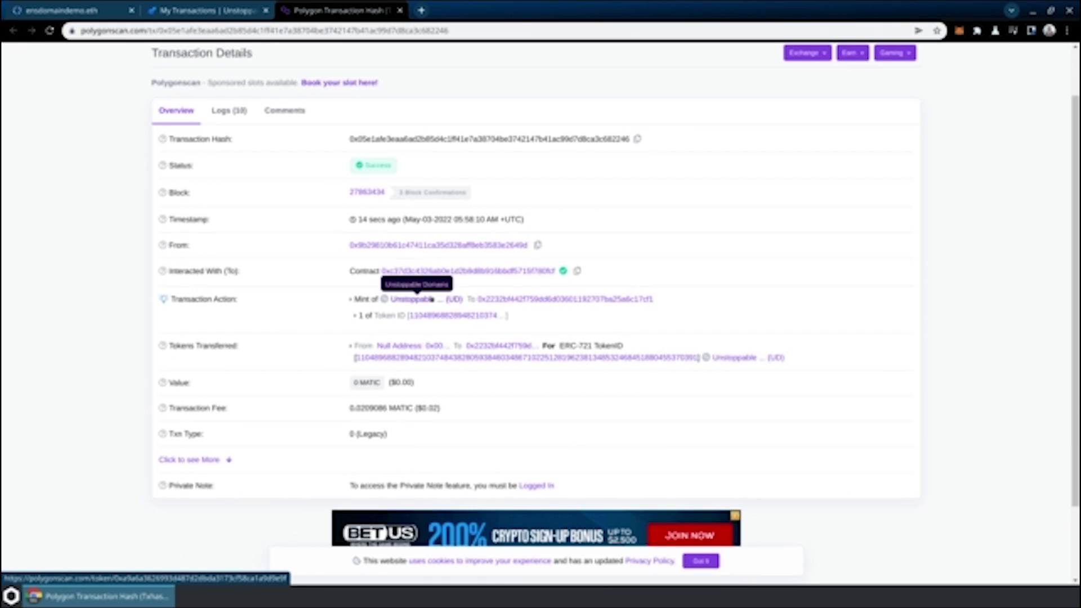